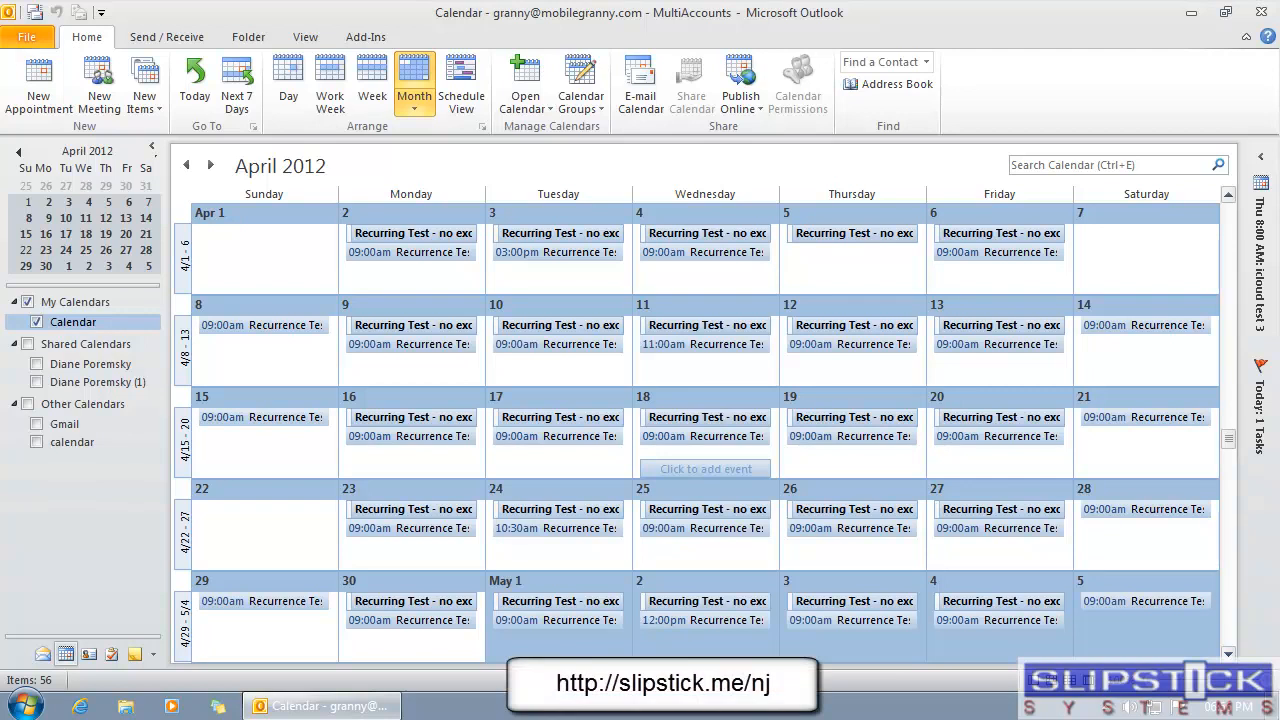
Step: Make the Recurring Test - no exceptions series recurrence end by Fri 4/6/2012
left_click(705, 417)
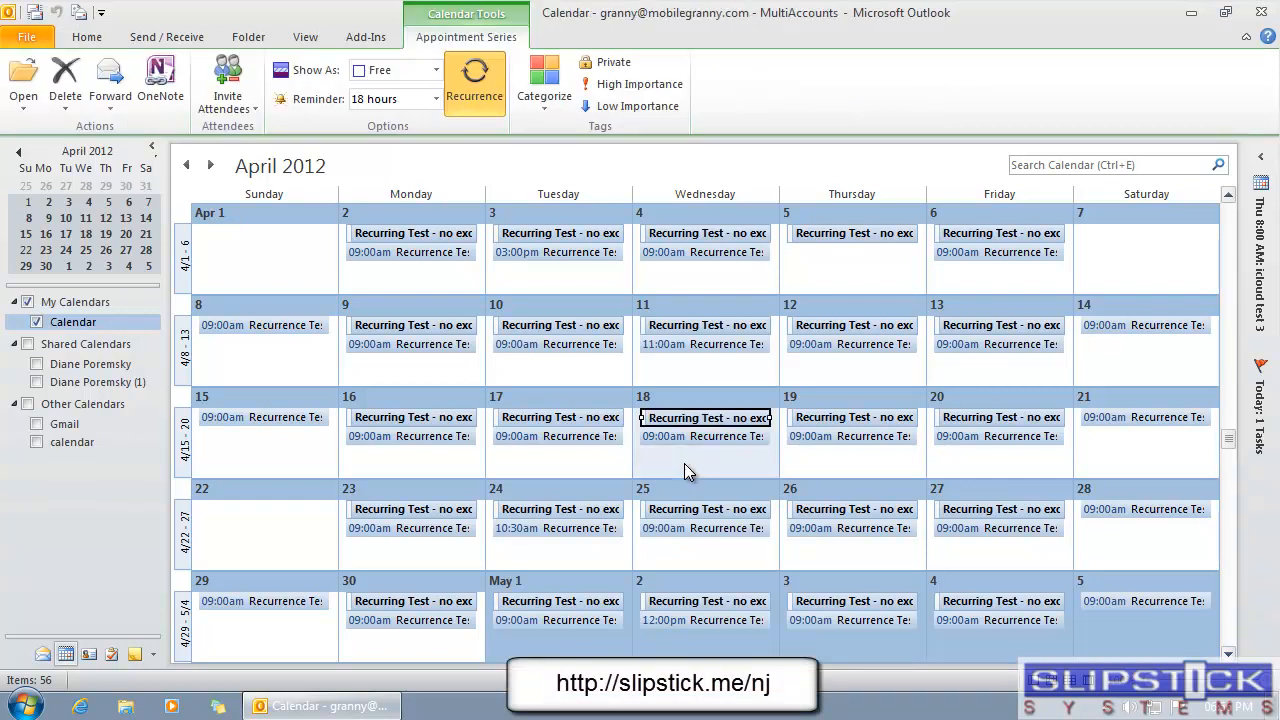
mouse_move(705, 468)
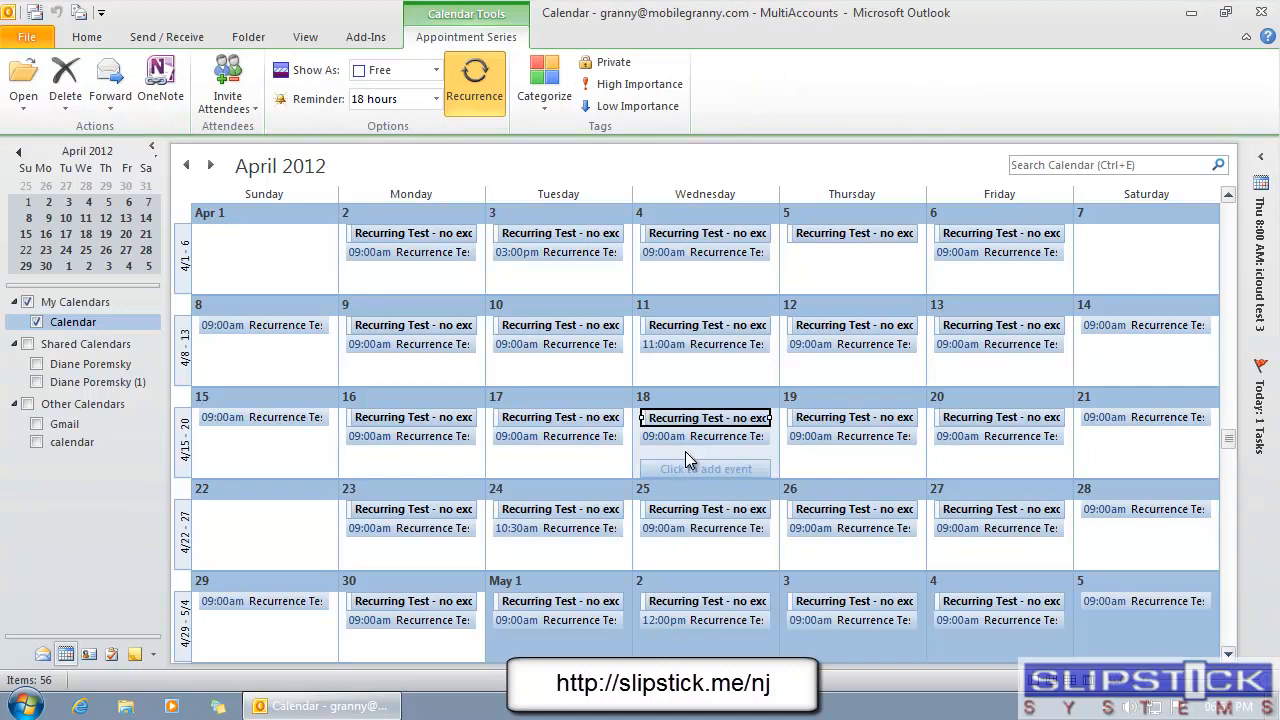
double_click(705, 417)
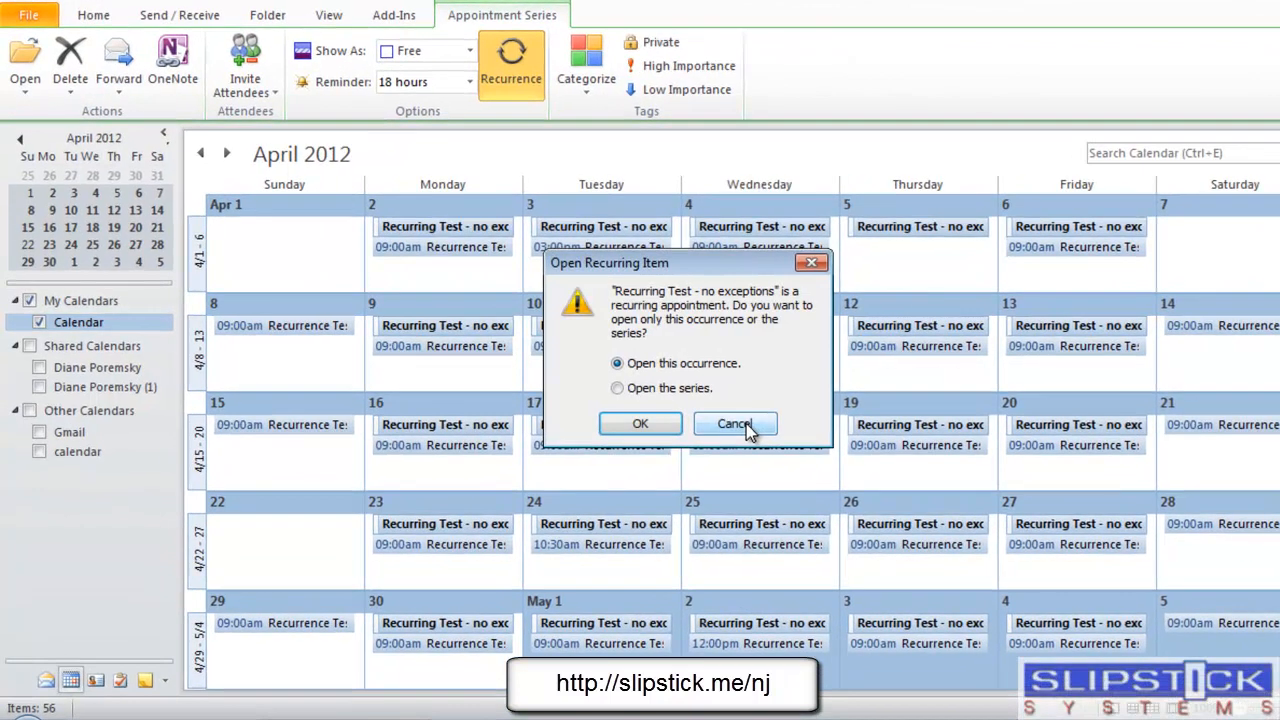
left_click(640, 423)
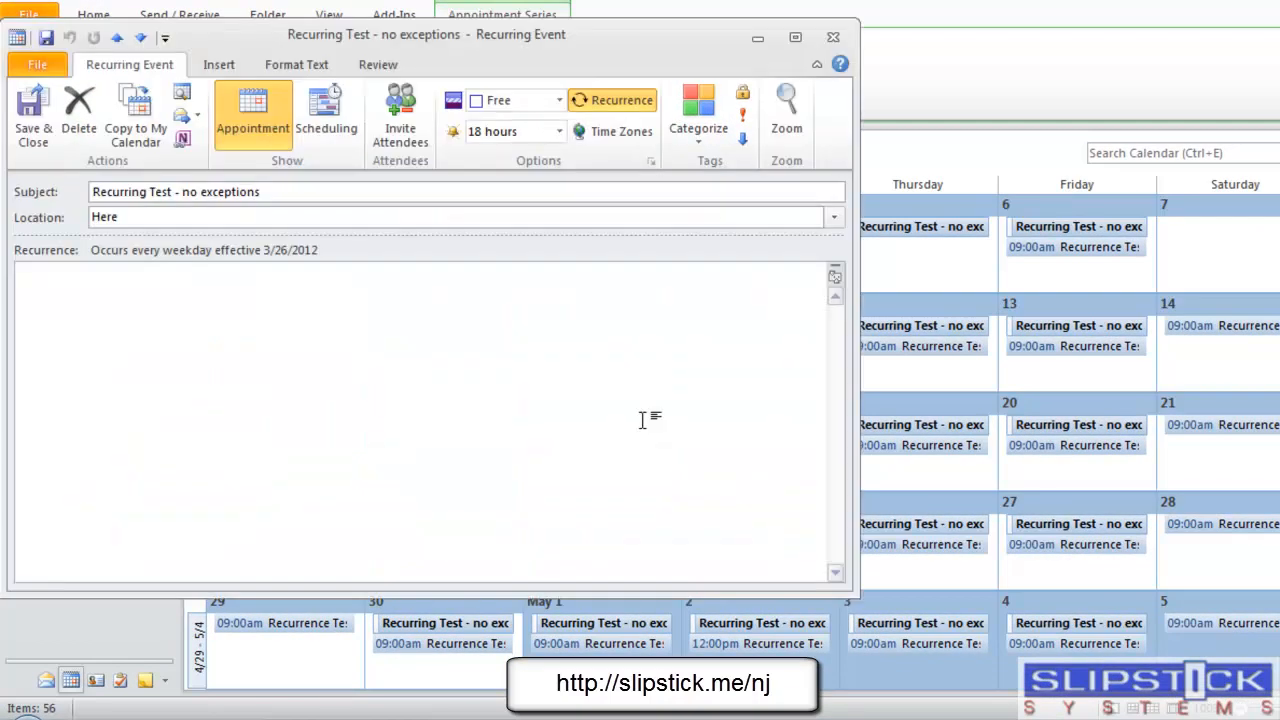
left_click(611, 99)
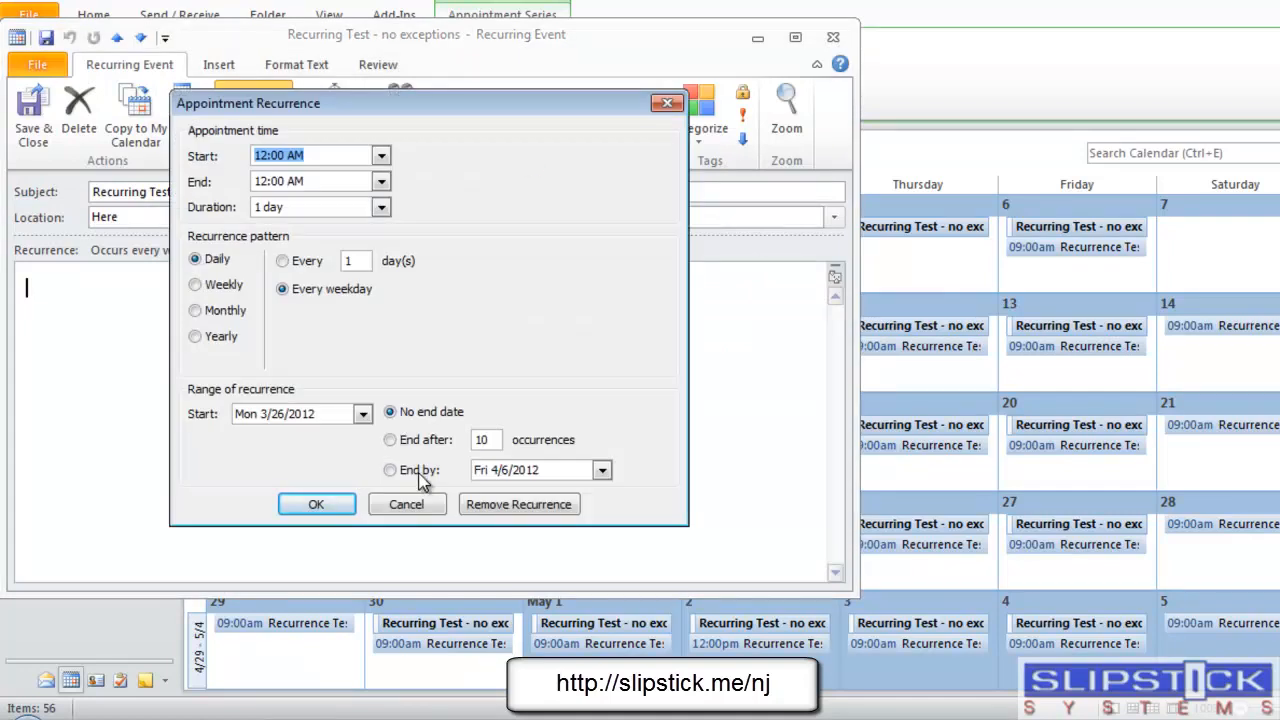
left_click(390, 470)
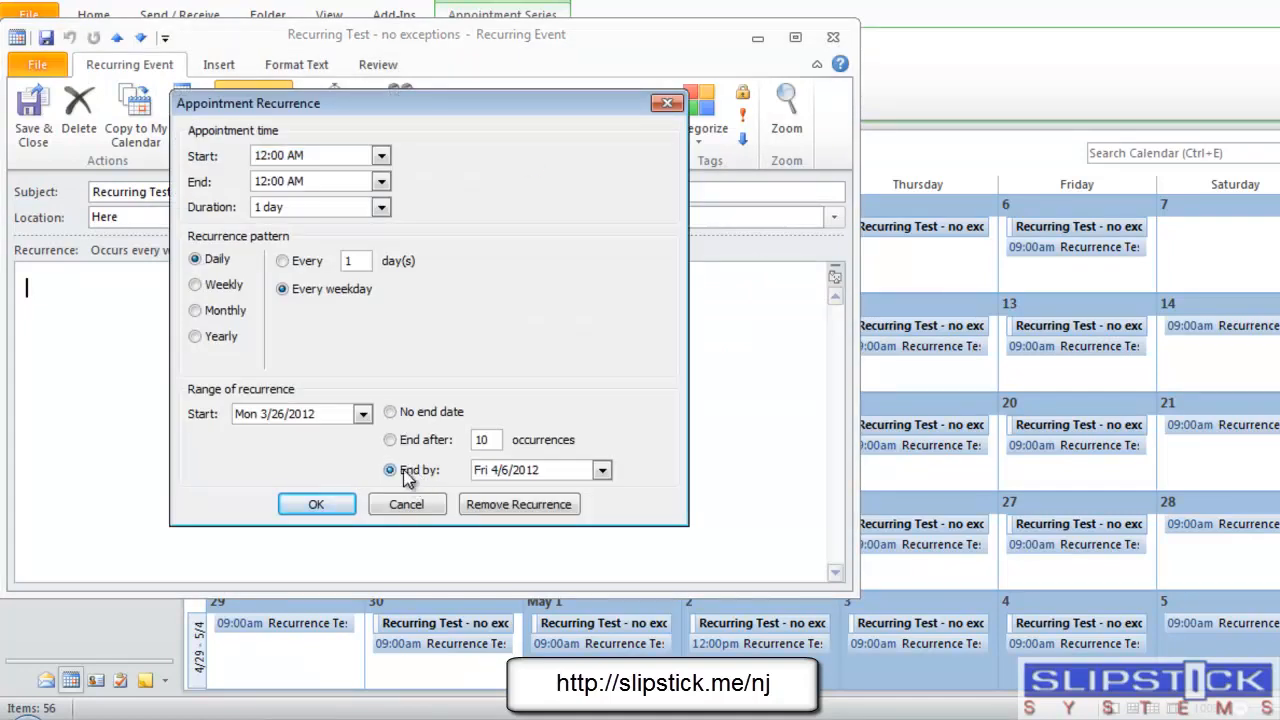
left_click(316, 504)
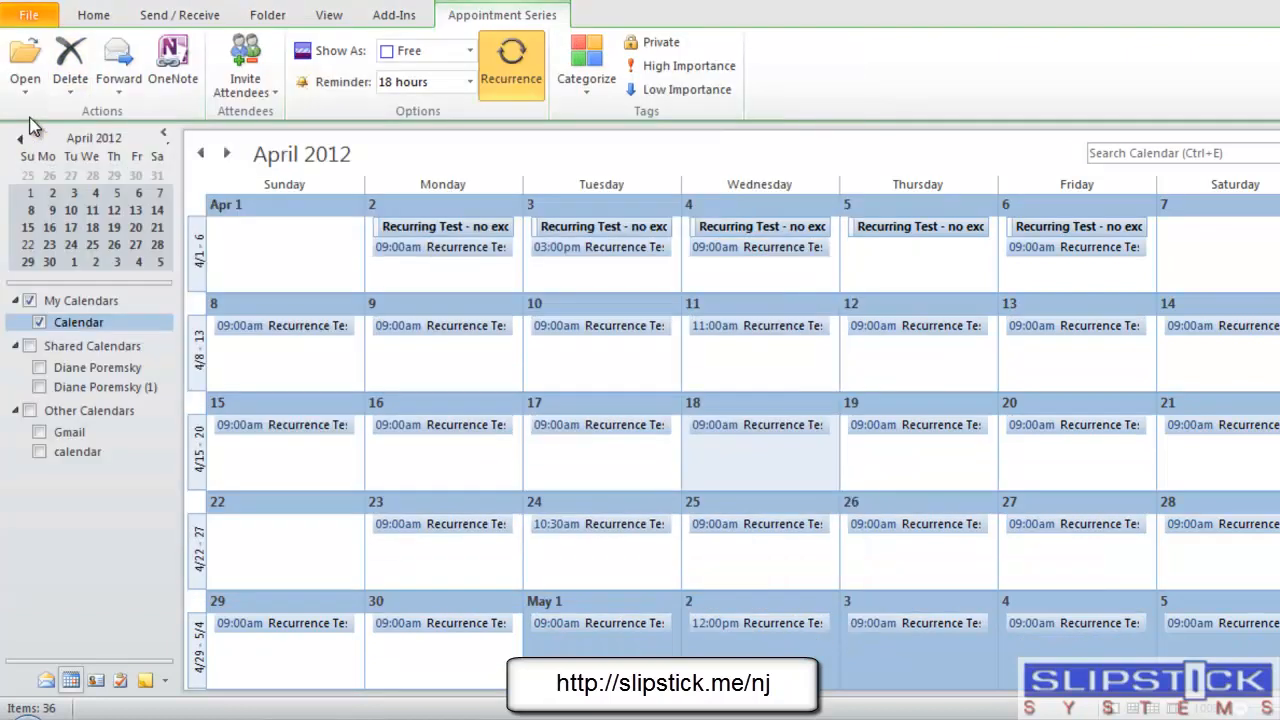
left_click(93, 14)
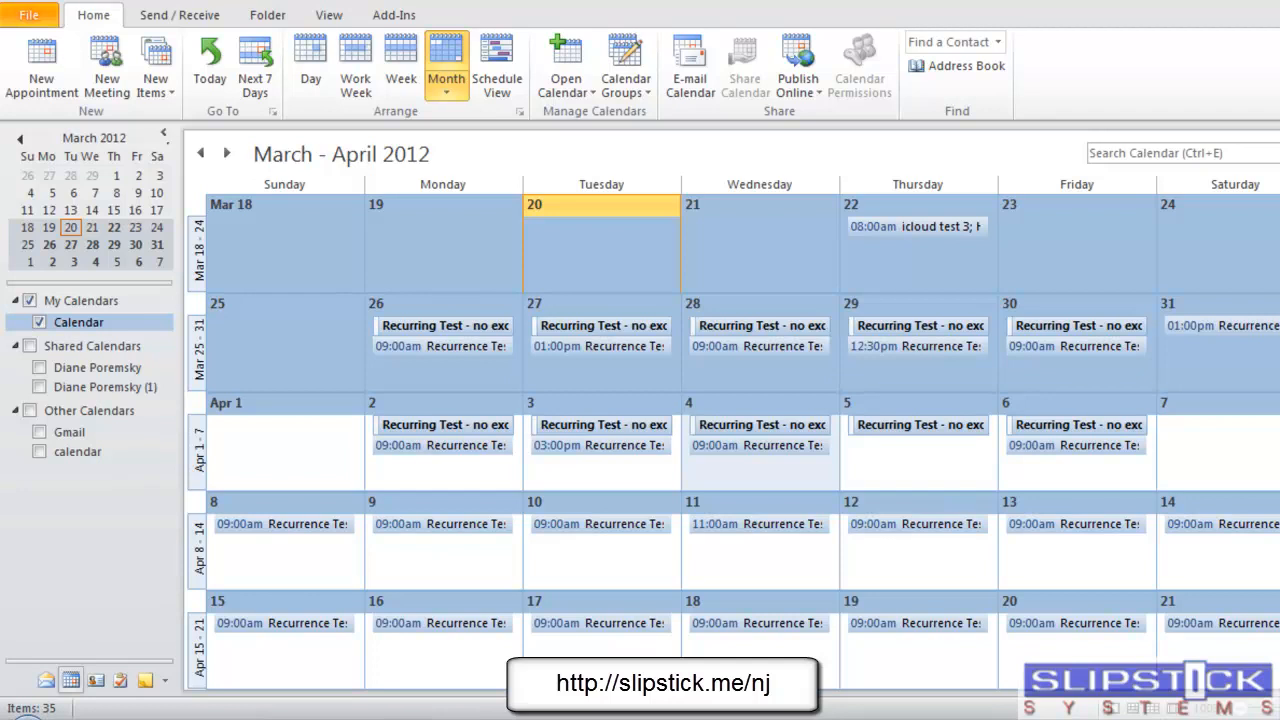
double_click(1218, 327)
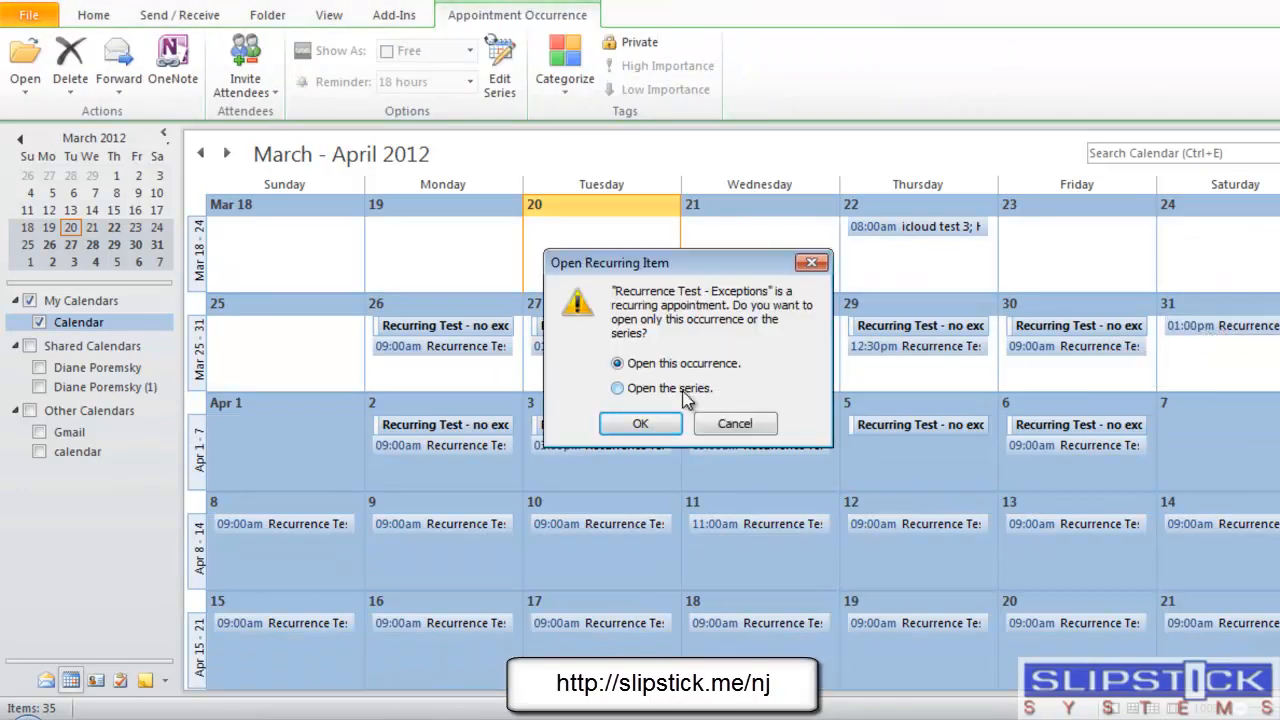
left_click(640, 423)
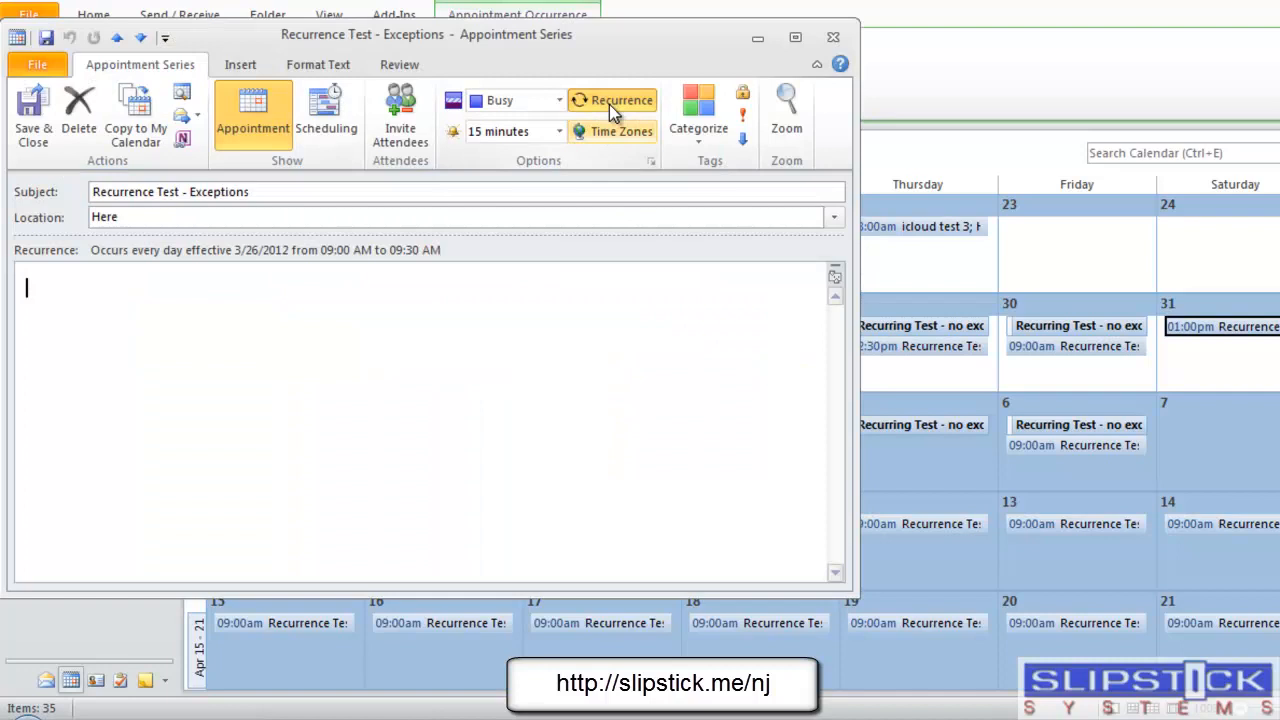
left_click(613, 100)
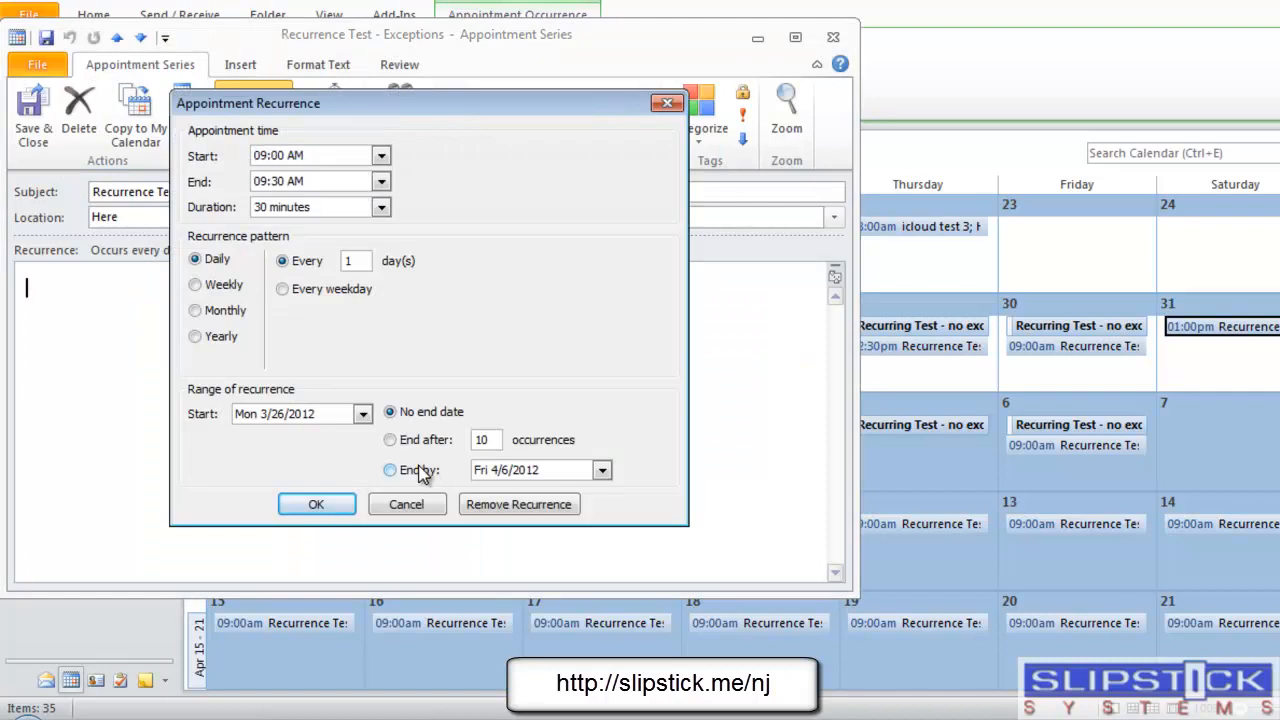
left_click(316, 504)
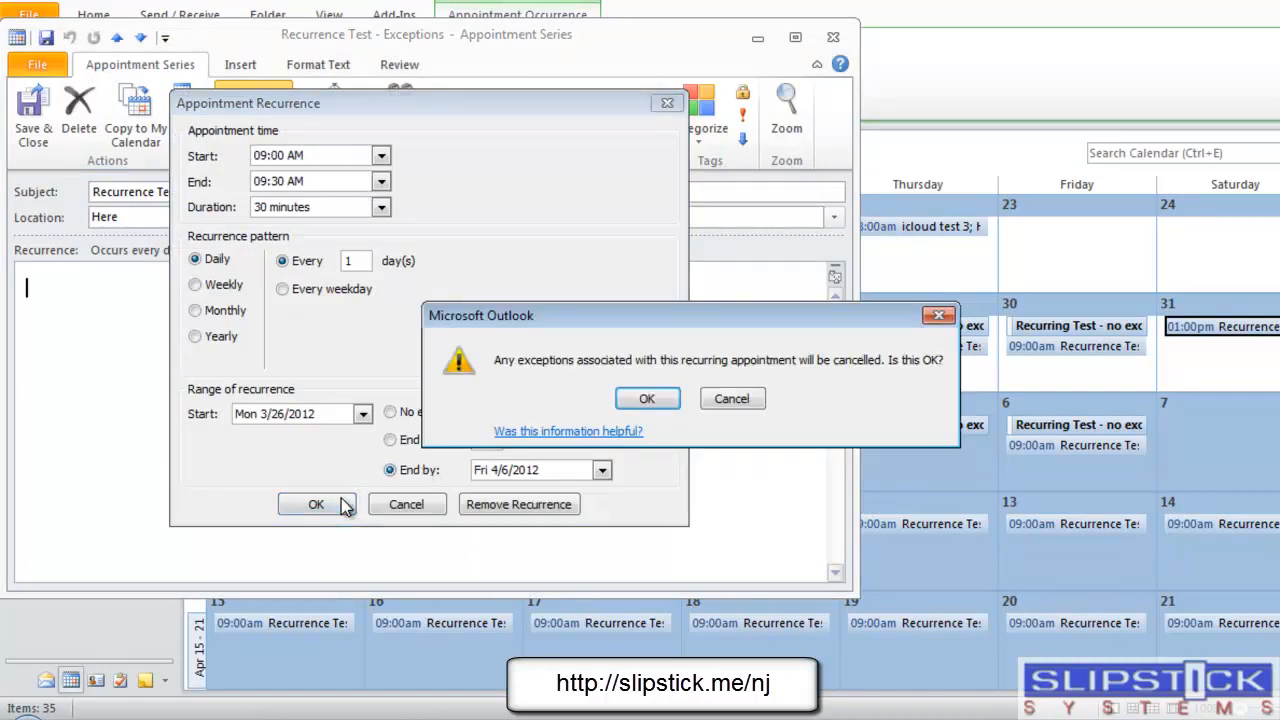
mouse_move(647, 398)
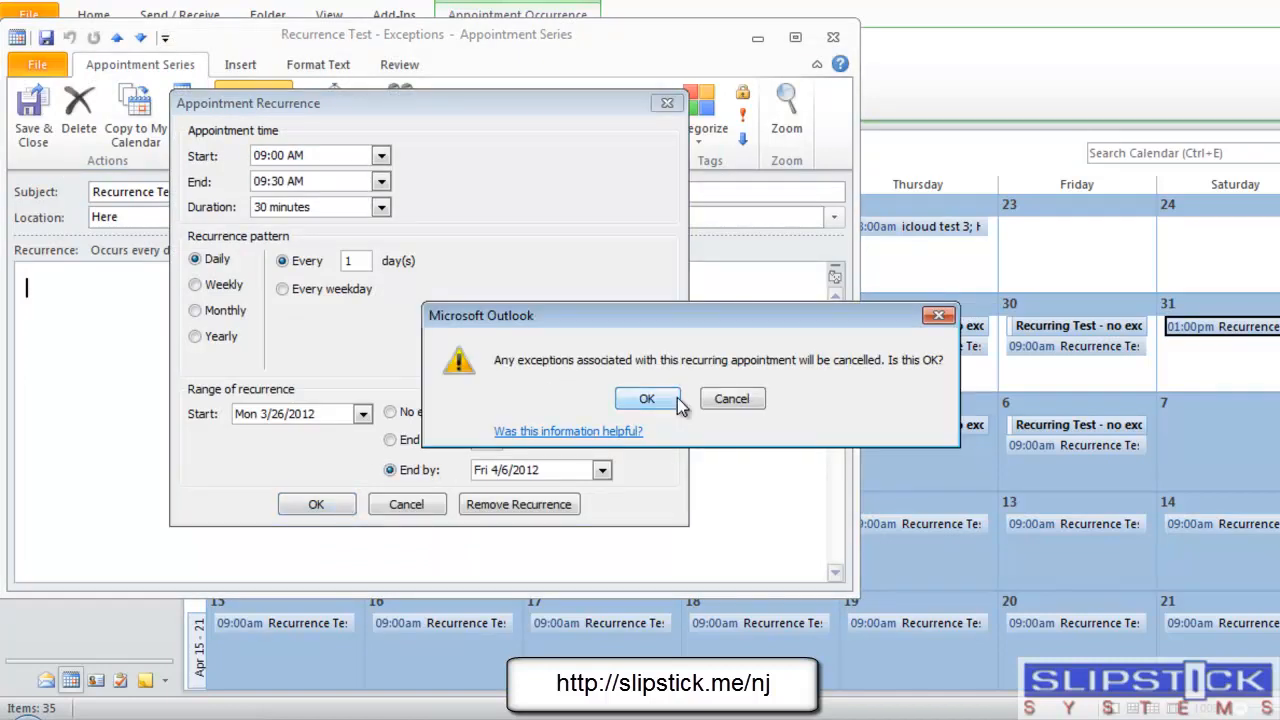
left_click(646, 398)
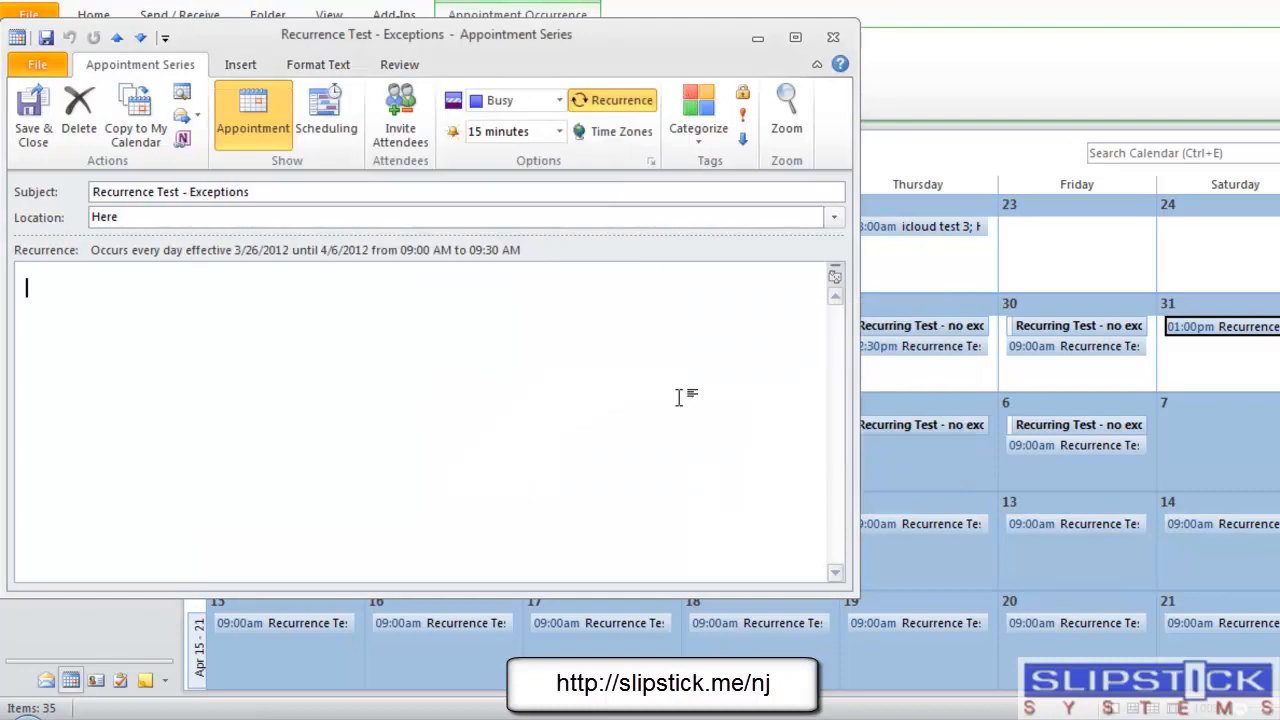
left_click(832, 37)
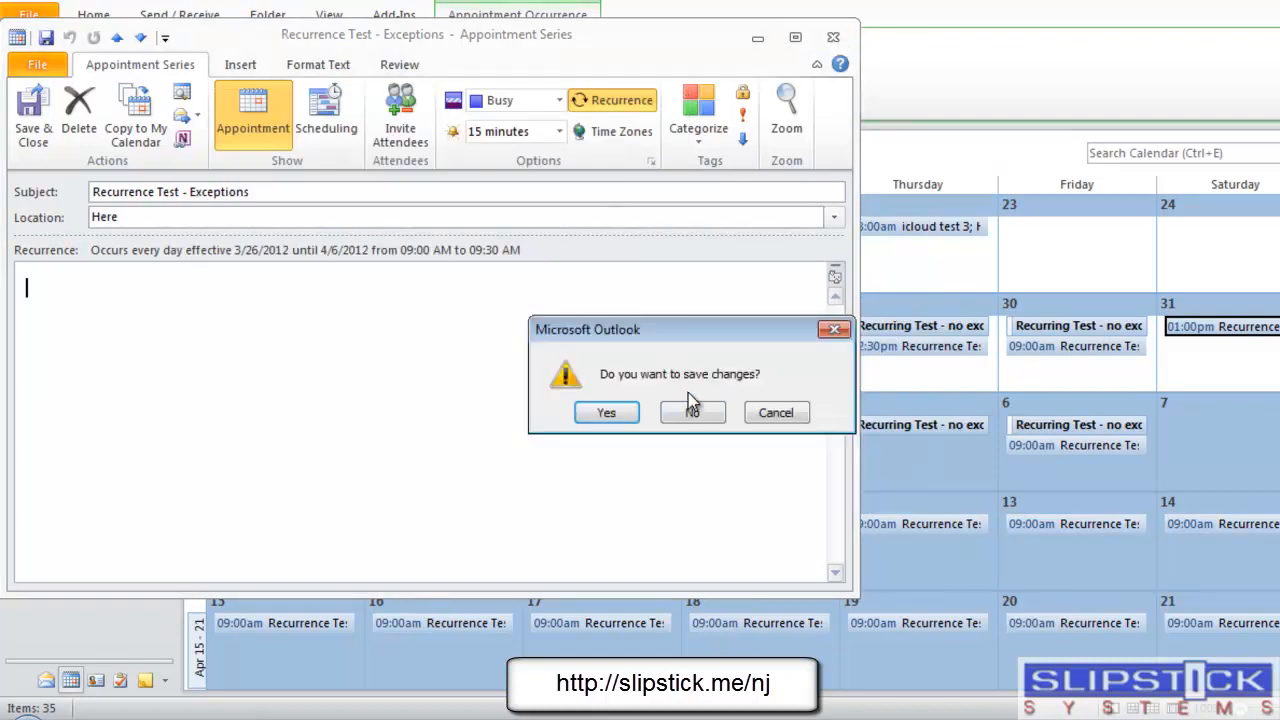
left_click(693, 412)
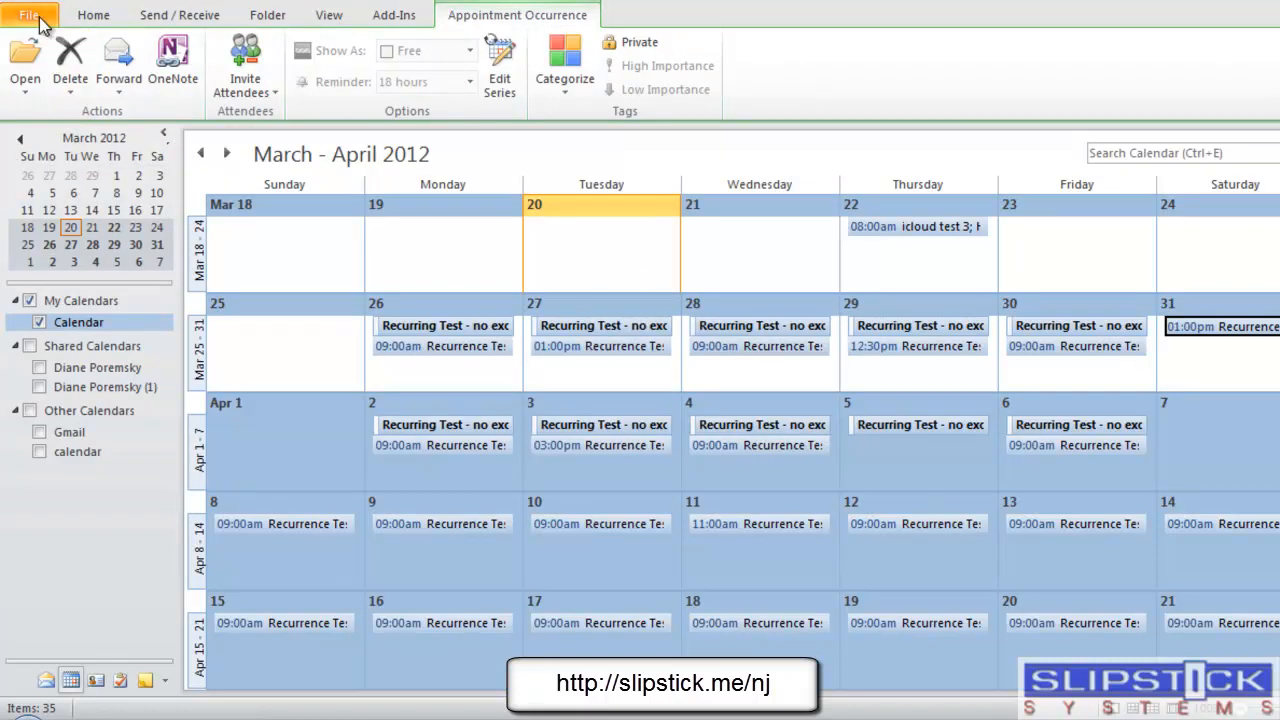
Step: Set up a comma-separated export of the Calendar folder to export-recur.CSV
left_click(30, 14)
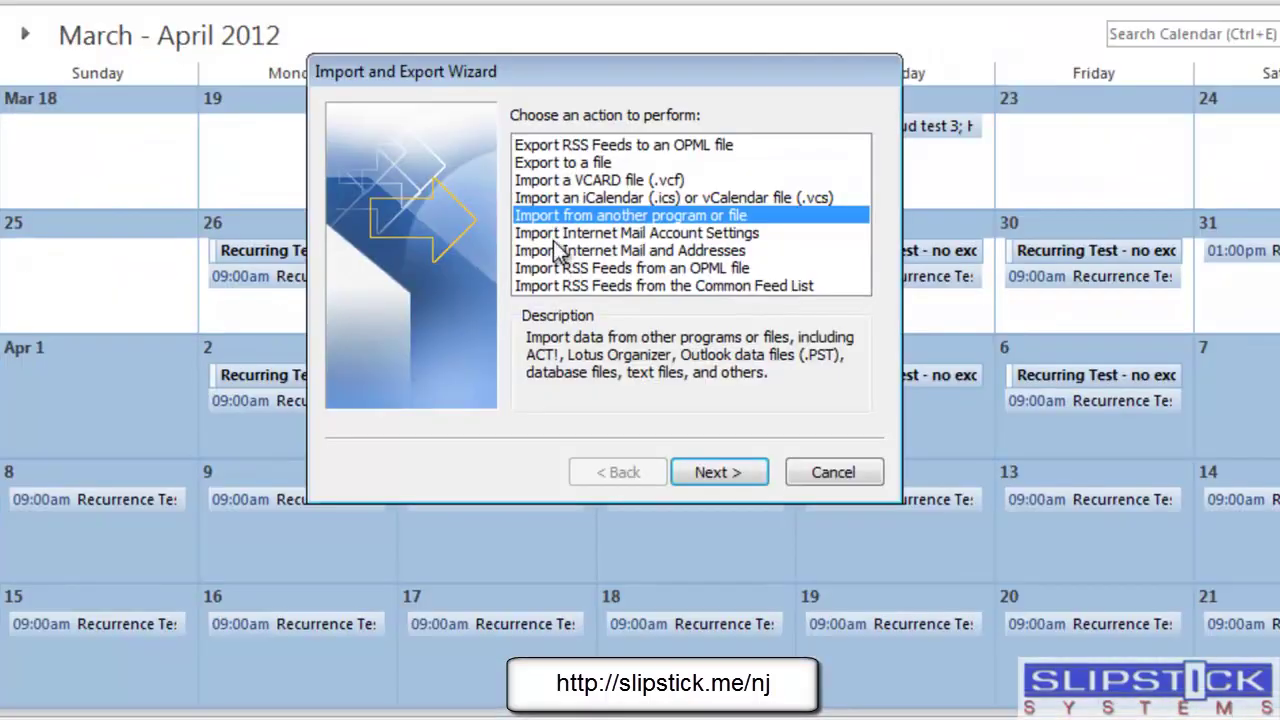
left_click(563, 162)
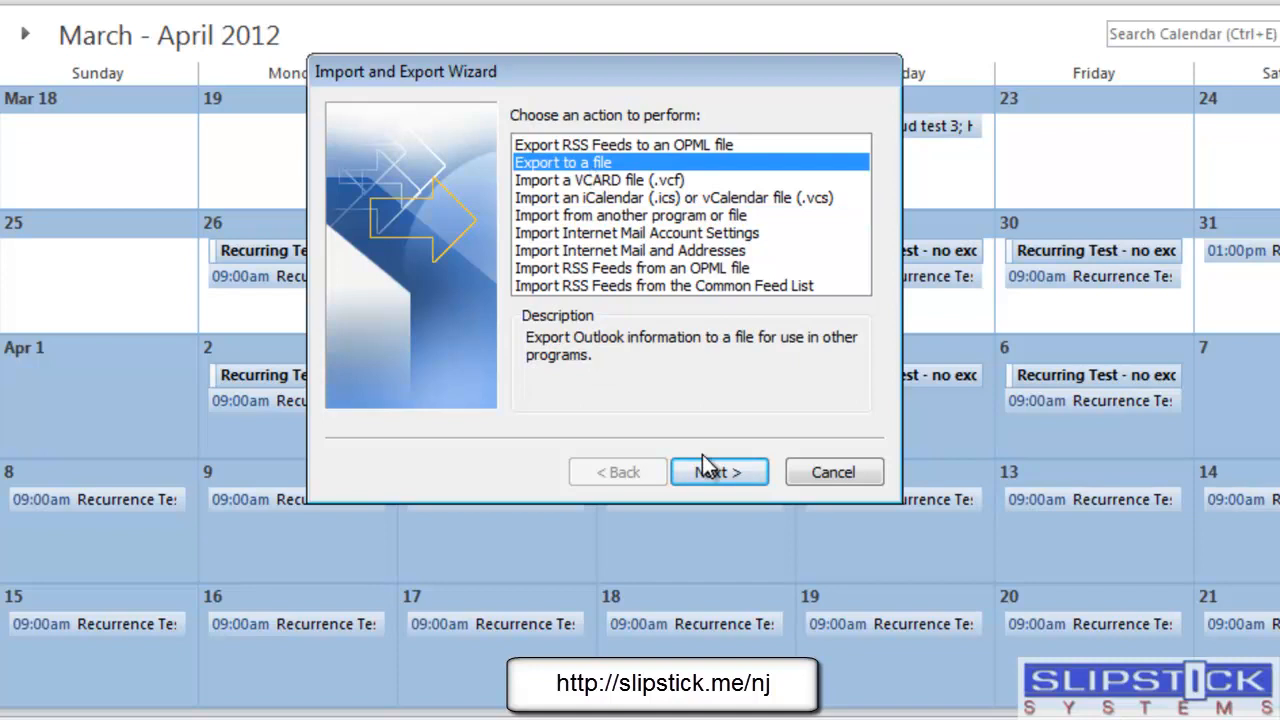
left_click(719, 471)
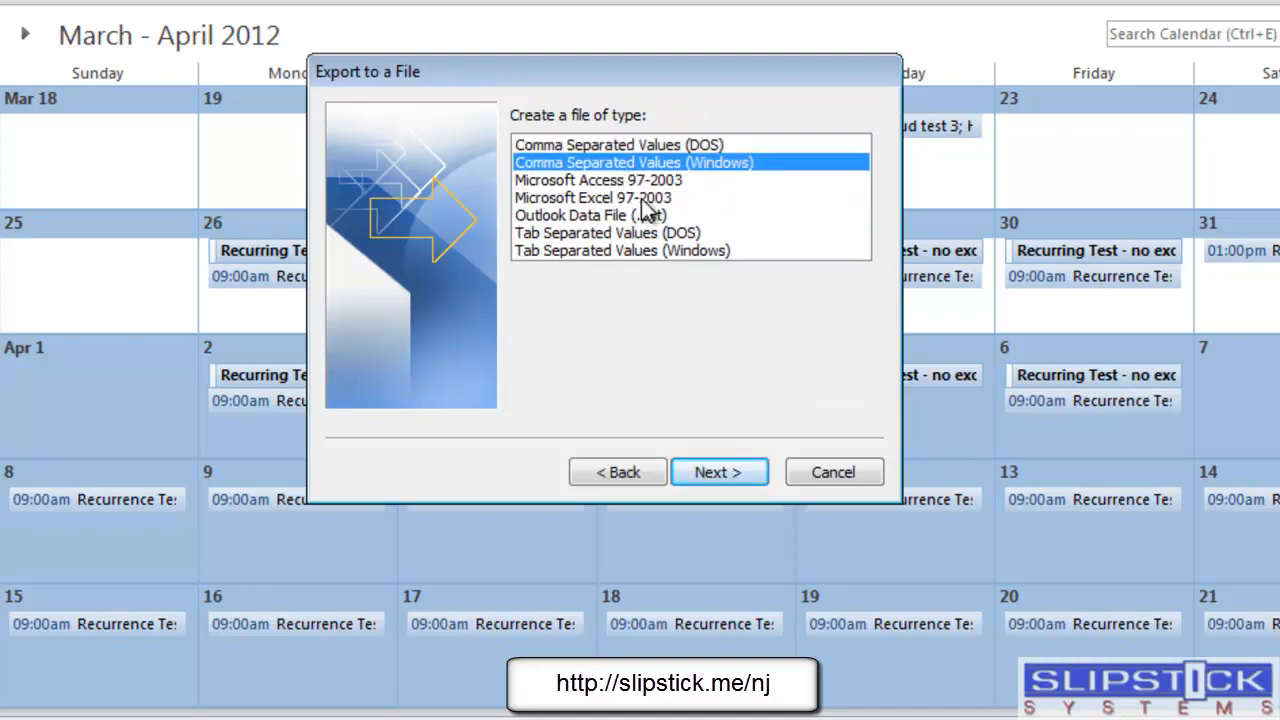
left_click(719, 471)
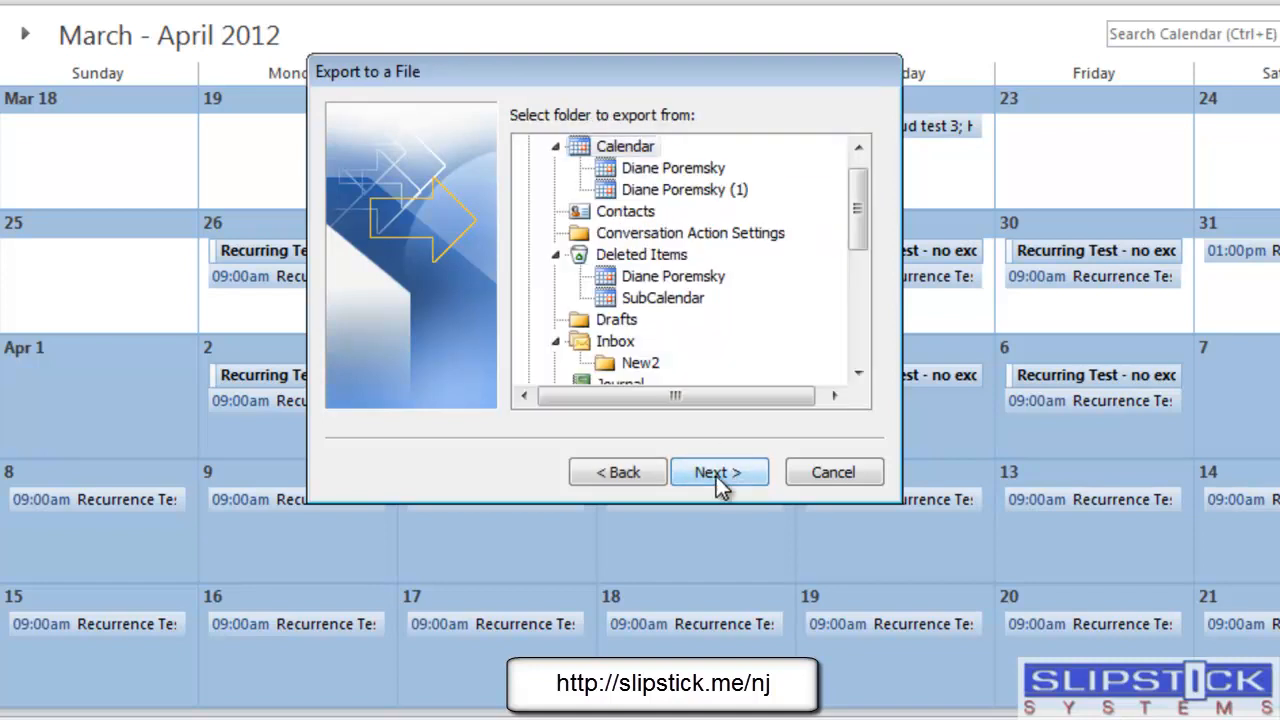
left_click(719, 472)
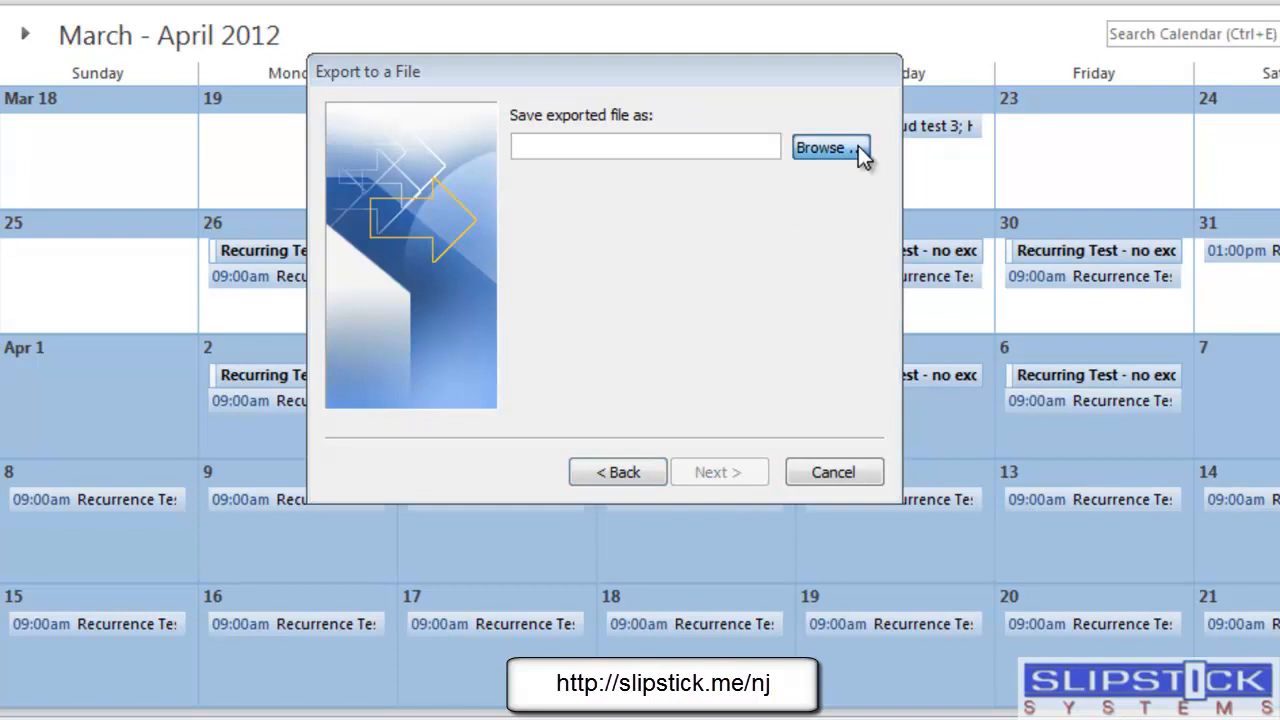
left_click(830, 147)
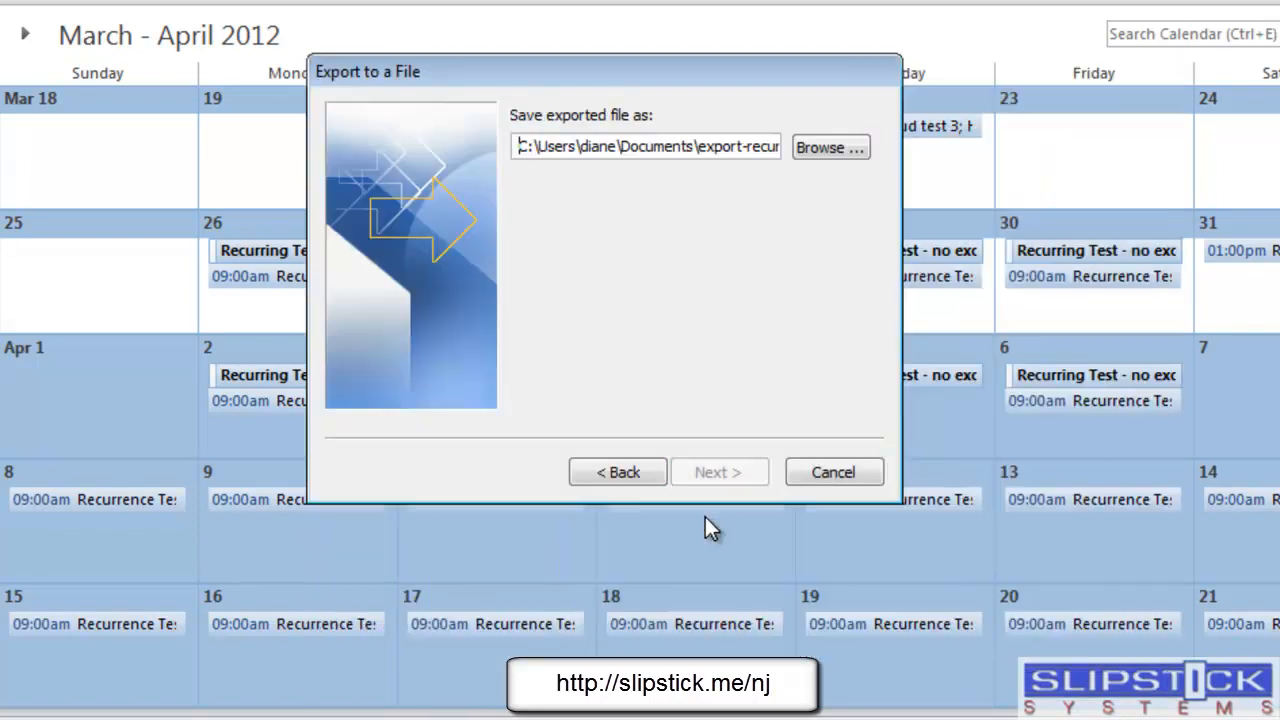
left_click(719, 472)
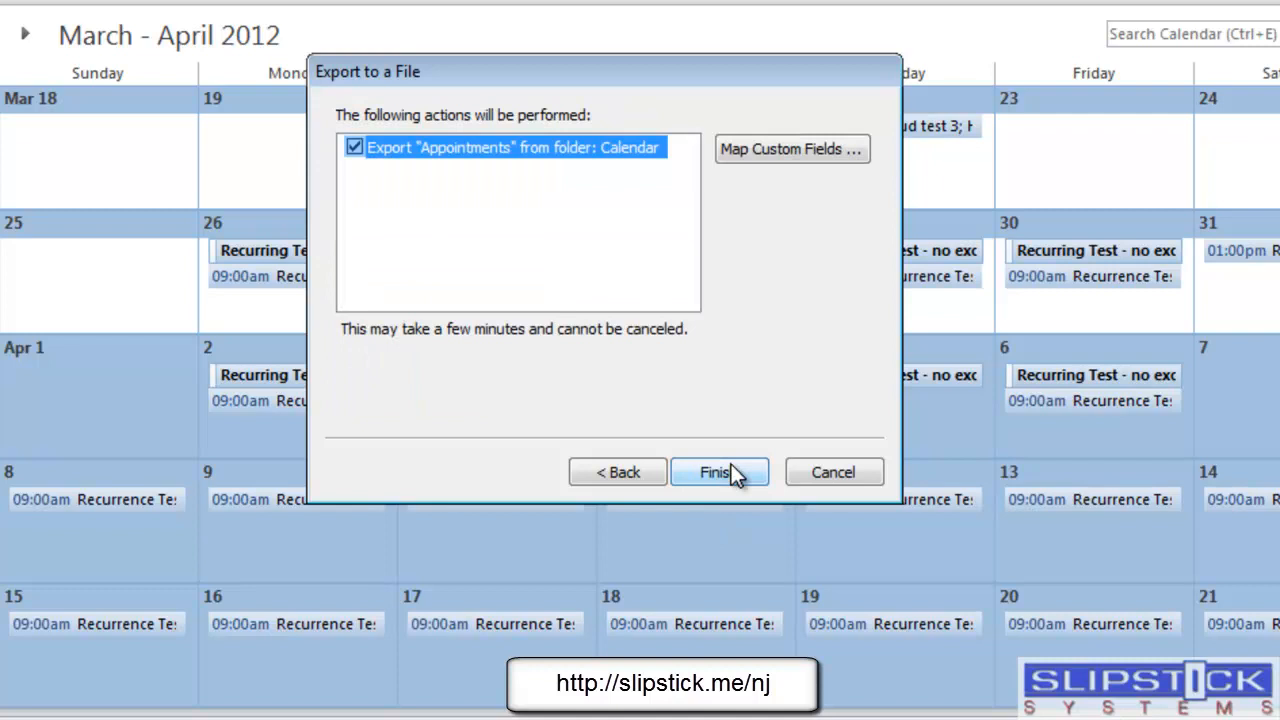
Step: Export appointments dated 2/1/2012 through 4/07/2012 to the CSV file
left_click(719, 472)
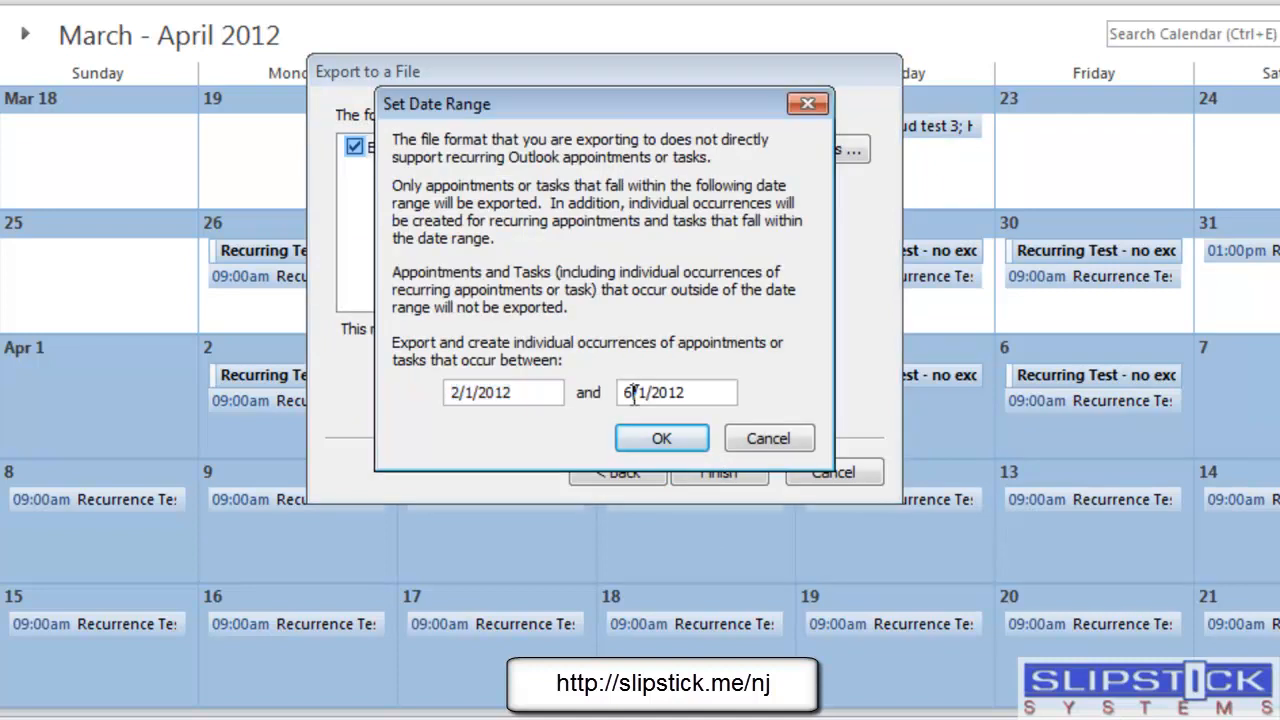
type("4/07/2012")
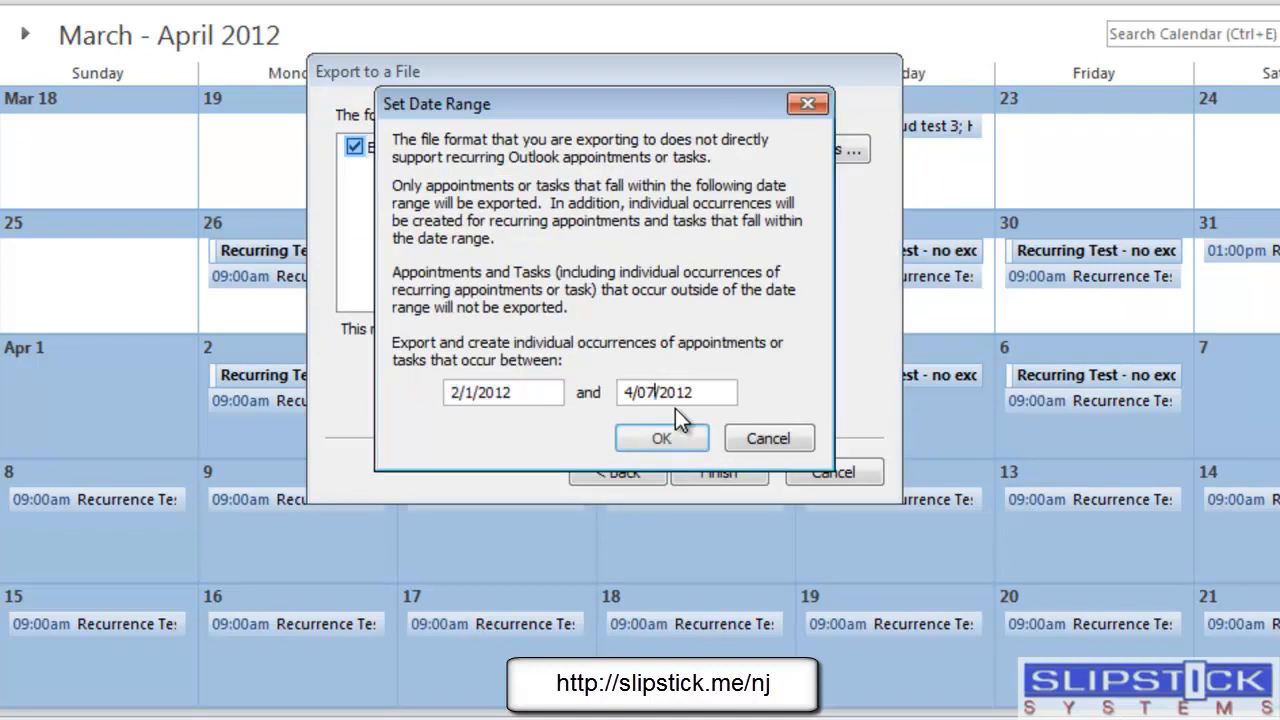
left_click(660, 438)
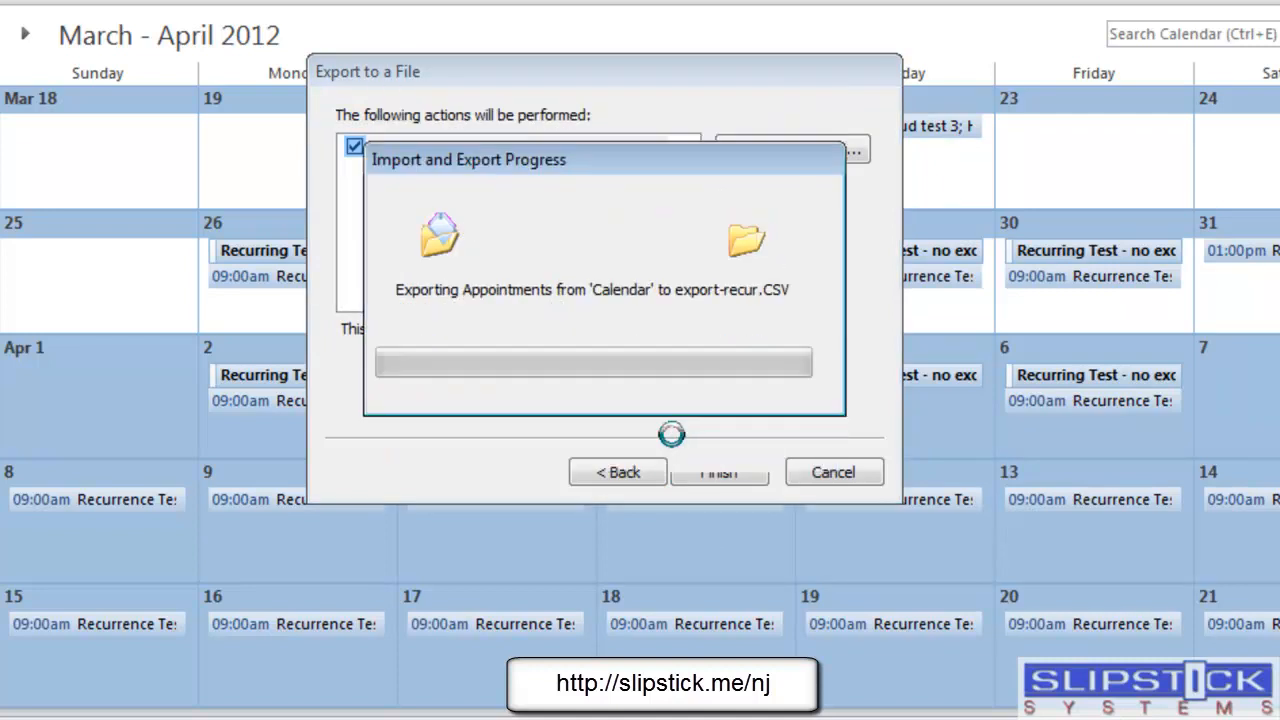
left_click(719, 472)
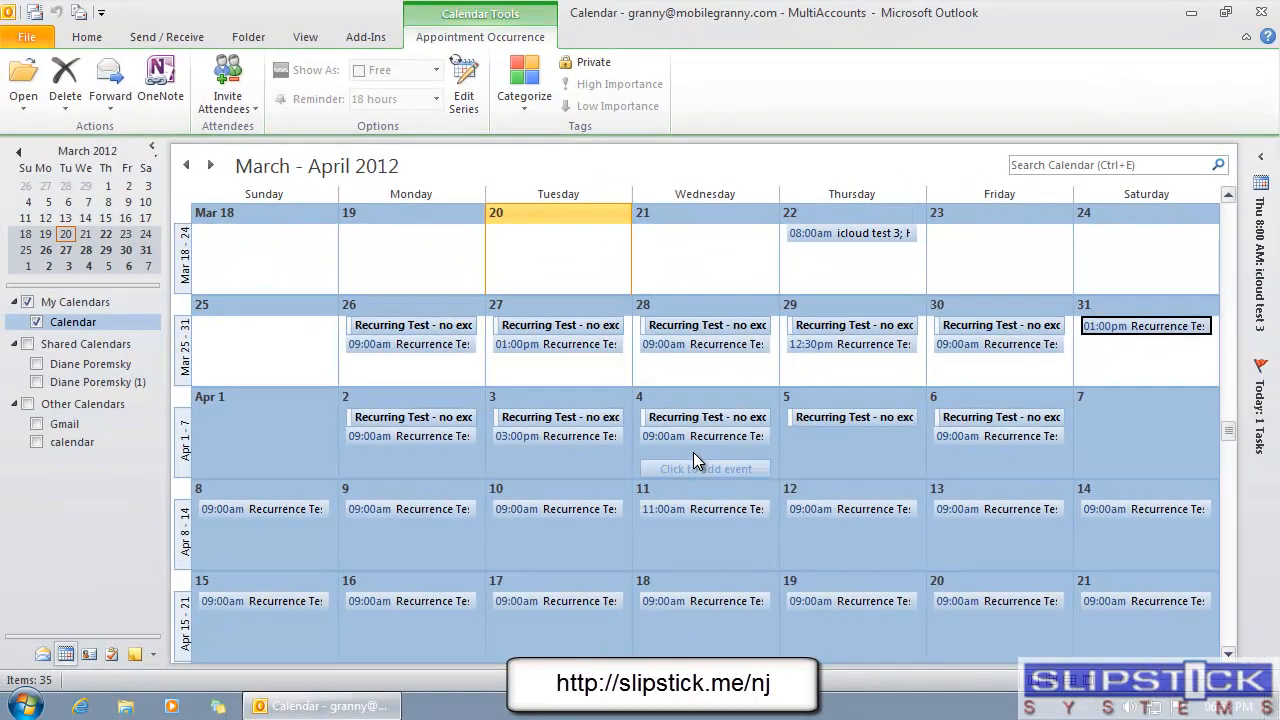
mouse_move(570, 470)
type("excel")
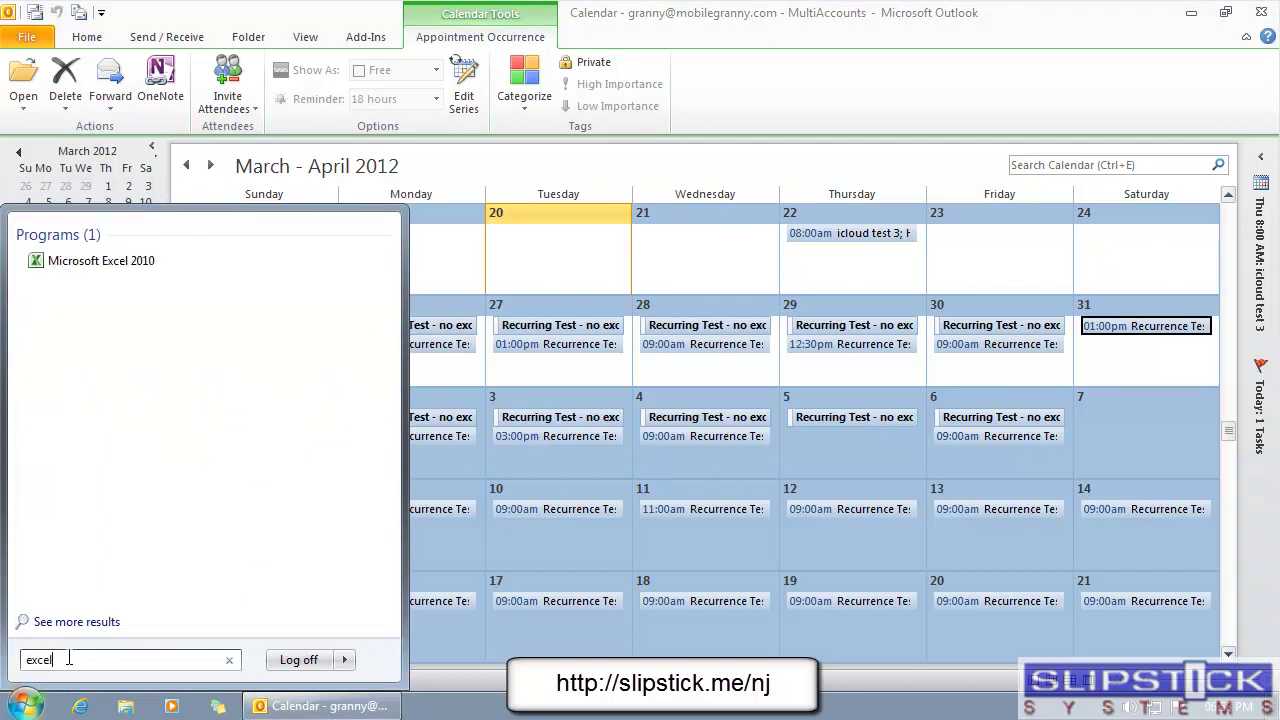
Step: Launch Excel and open export-recur.CSV through the Text Files filter
left_click(101, 260)
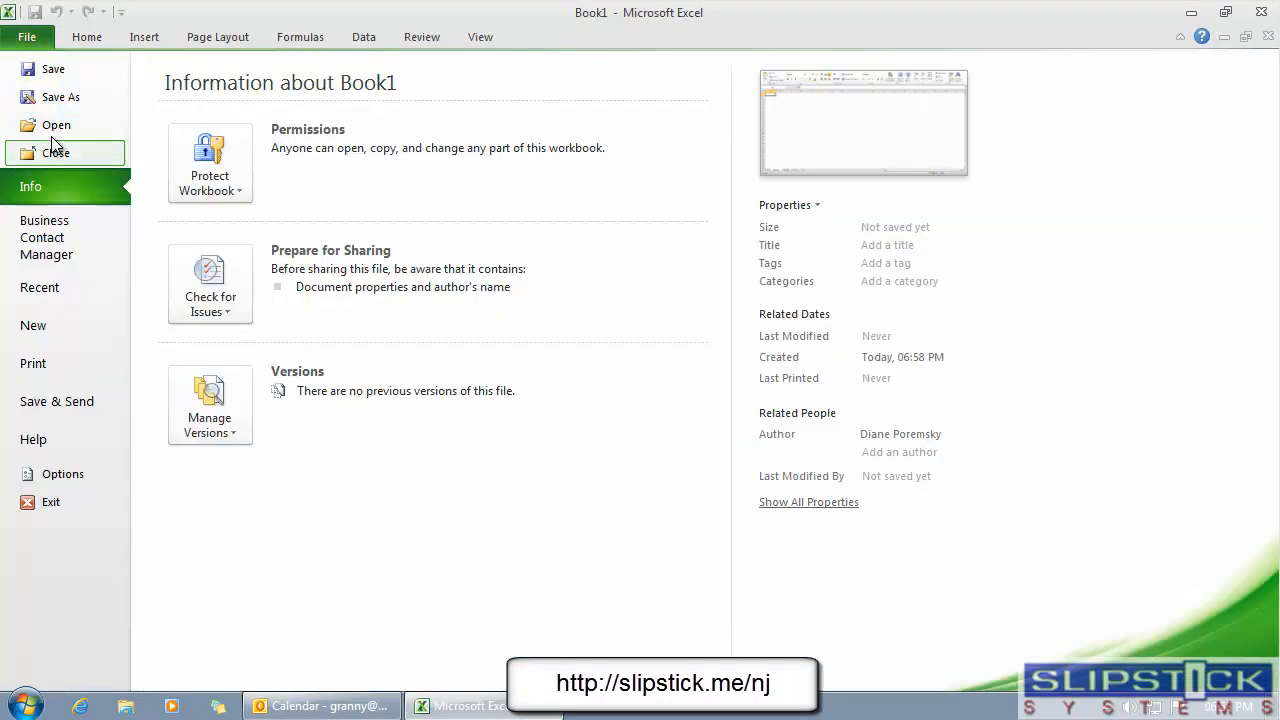
left_click(56, 124)
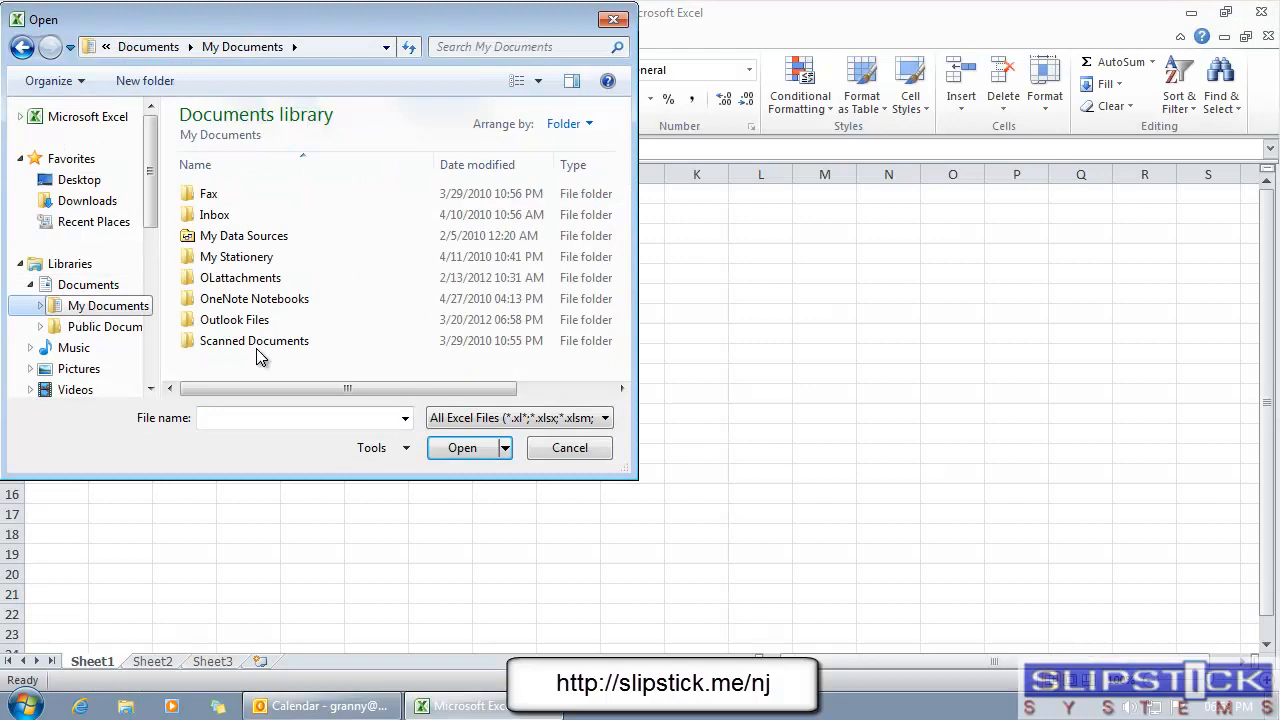
left_click(605, 417)
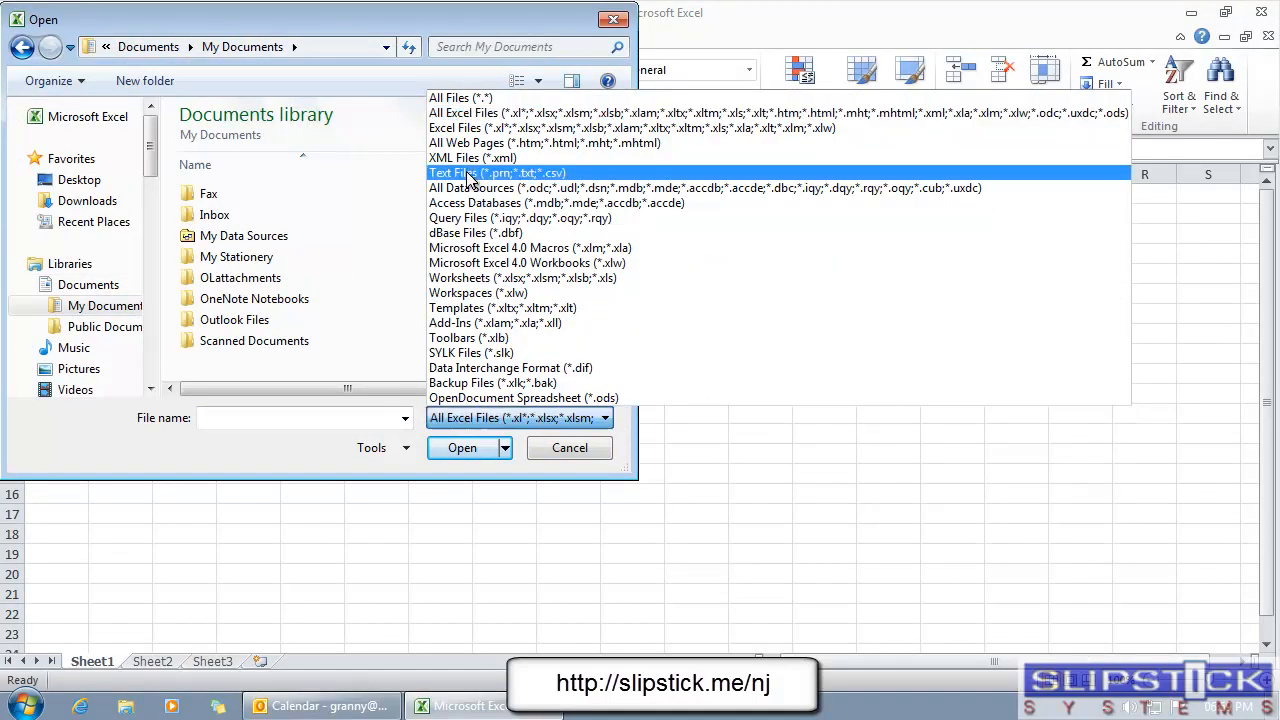
left_click(497, 172)
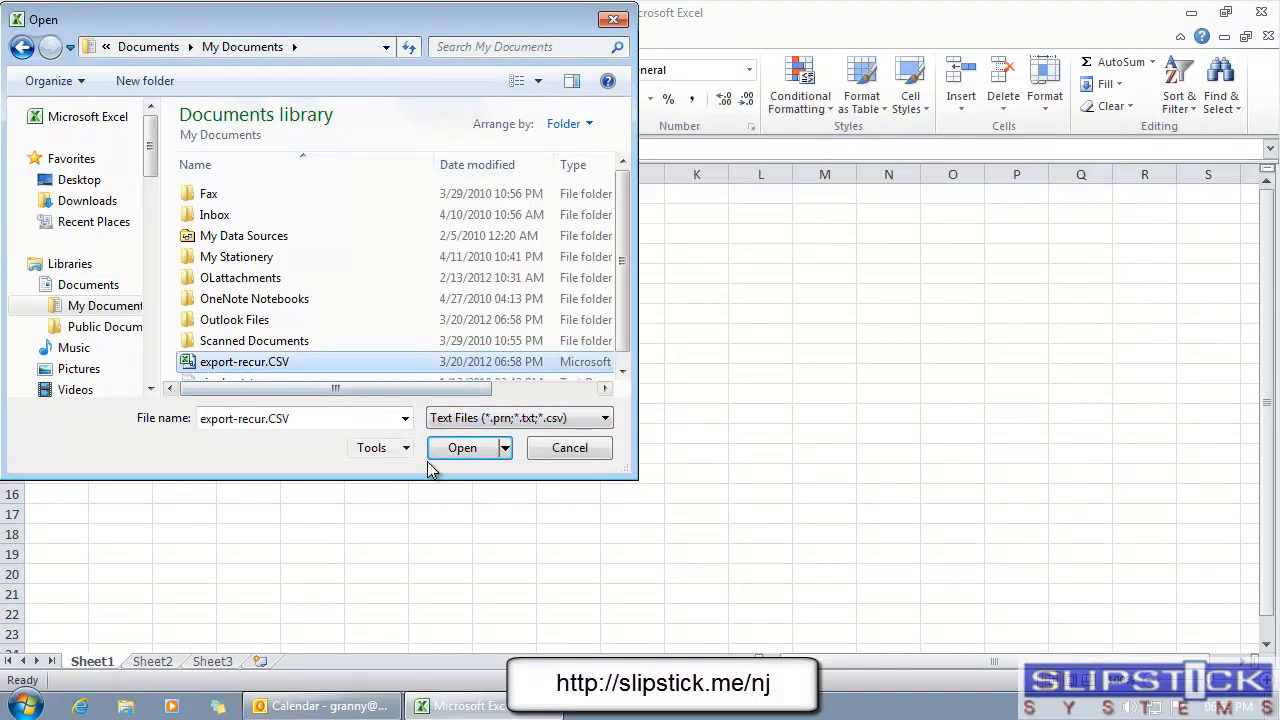
left_click(462, 447)
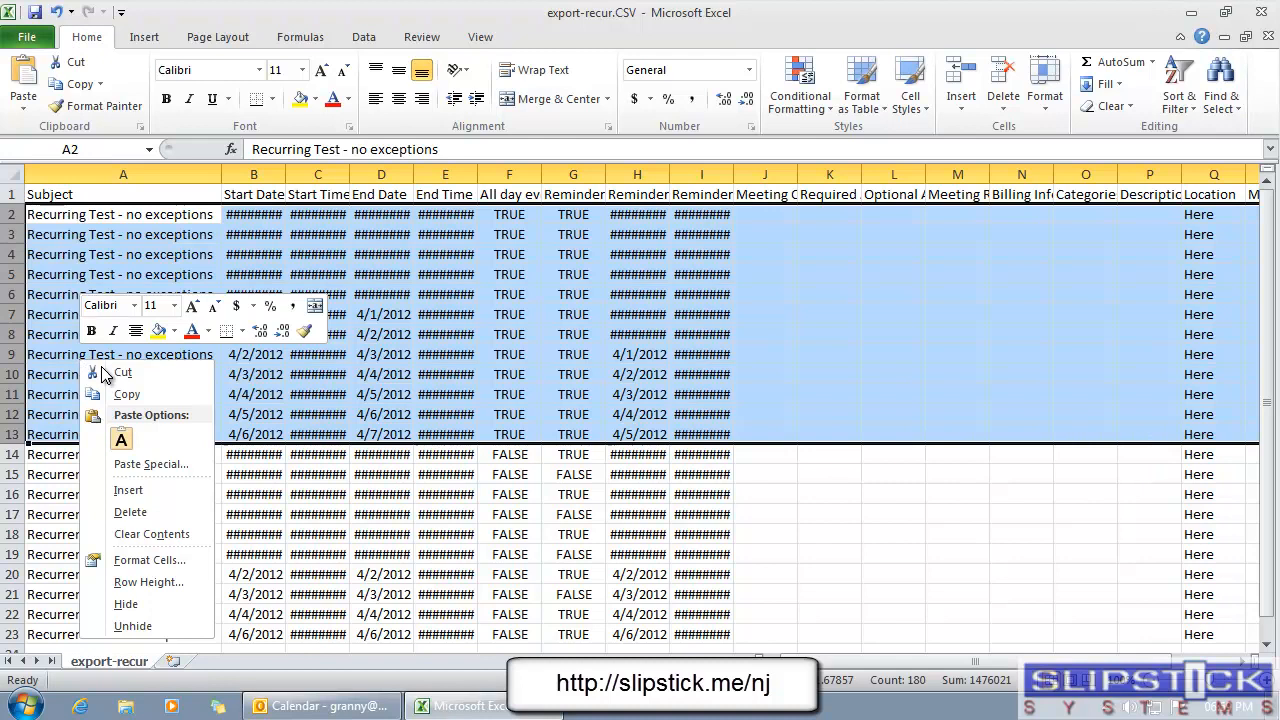
Step: Delete the Recurring Test - no exceptions rows and save export-recur.CSV, keeping CSV format
left_click(130, 512)
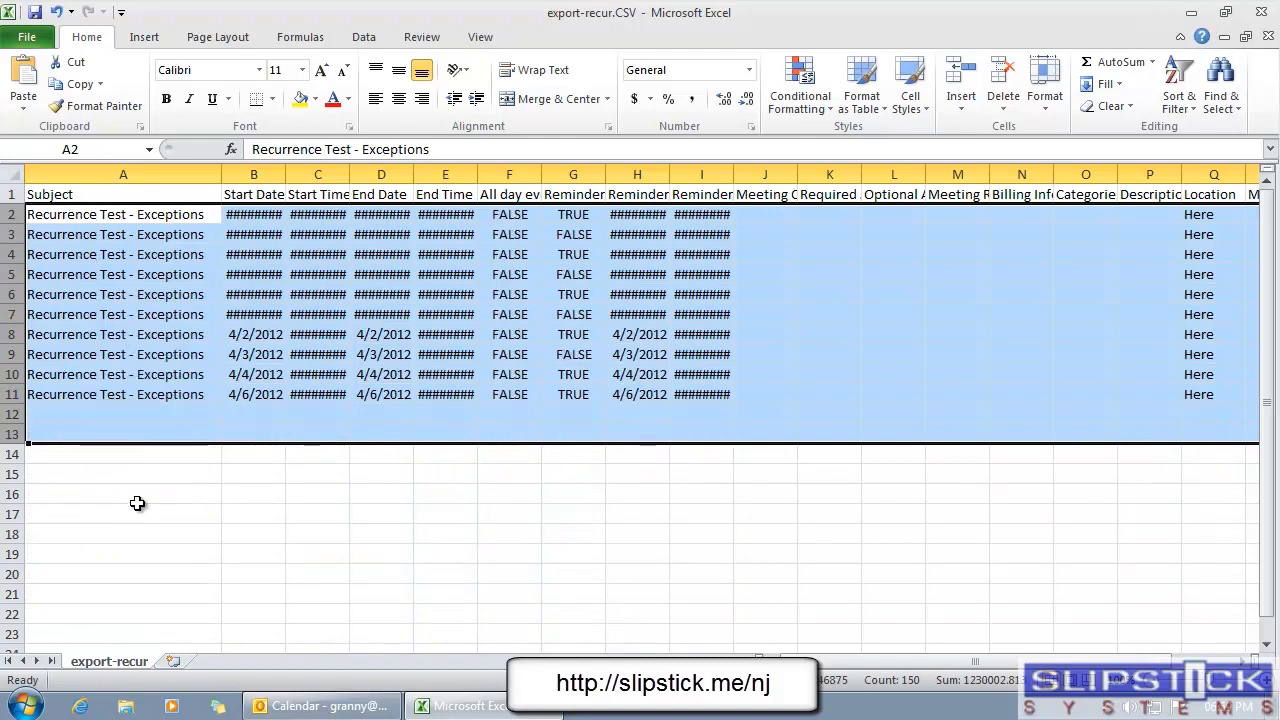
left_click(37, 11)
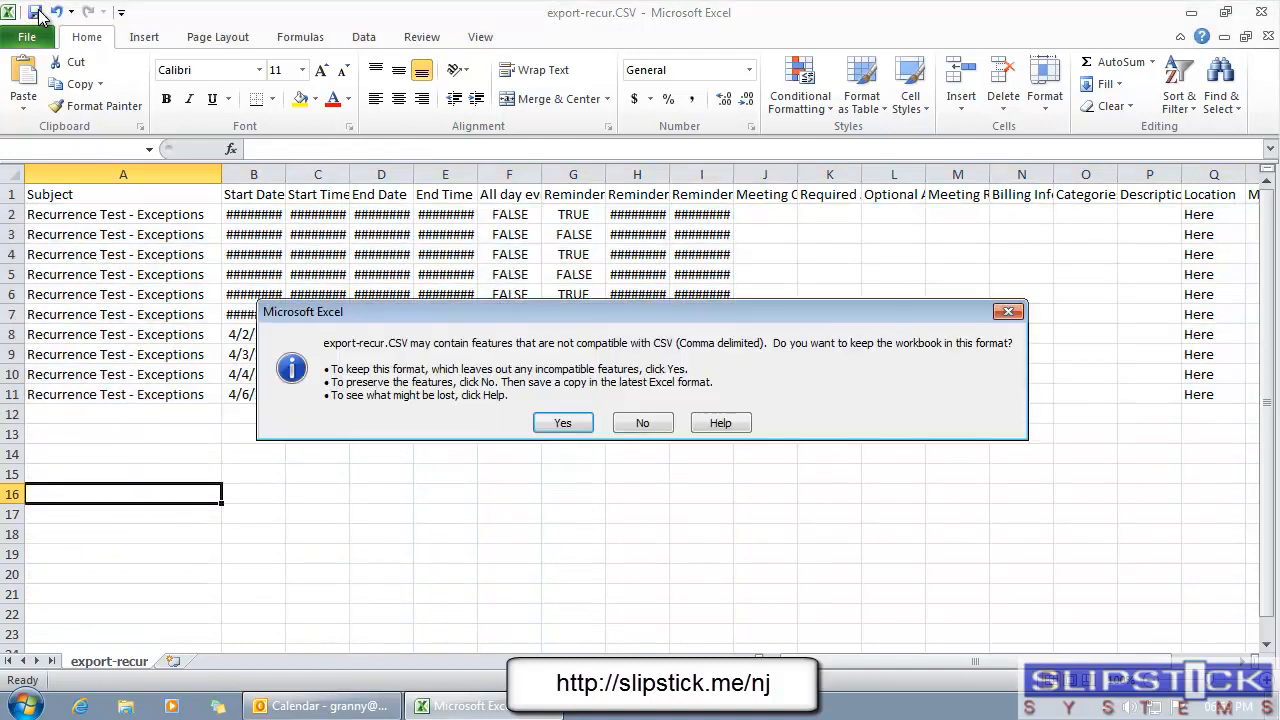
left_click(562, 422)
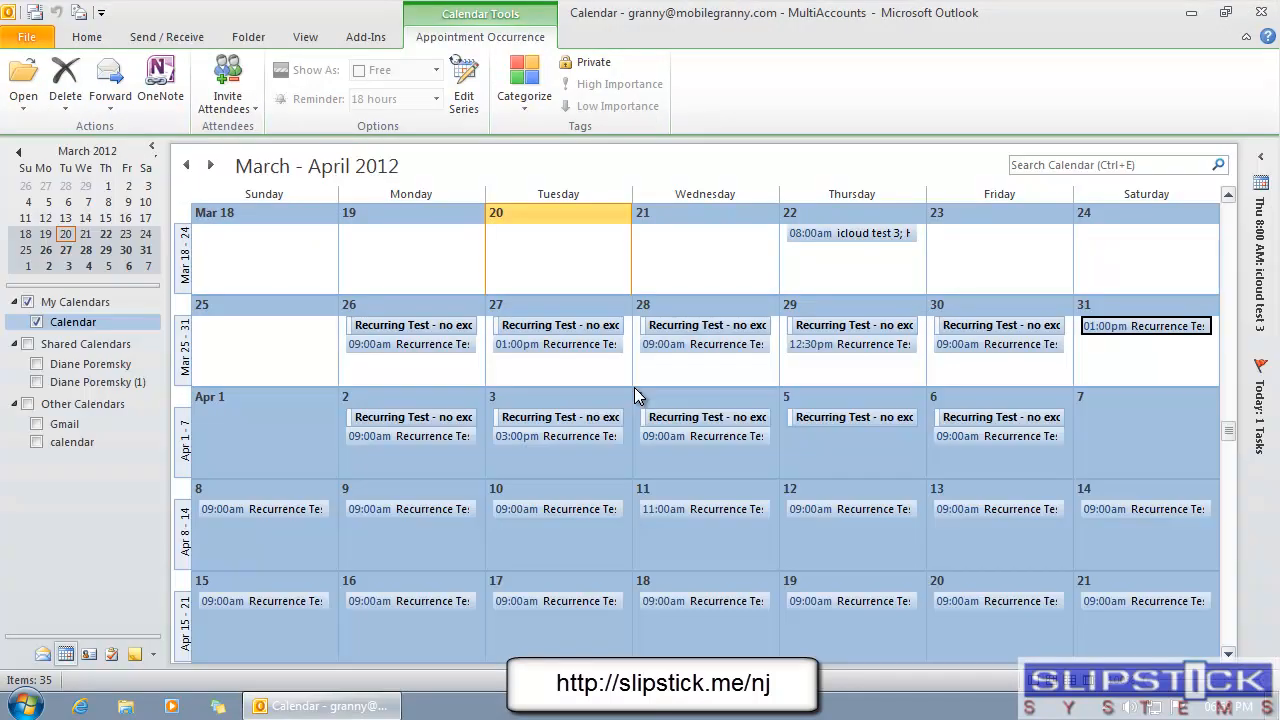
Step: Import export-recur.CSV as Comma Separated Values (Windows) into Calendar, allowing duplicates
left_click(26, 37)
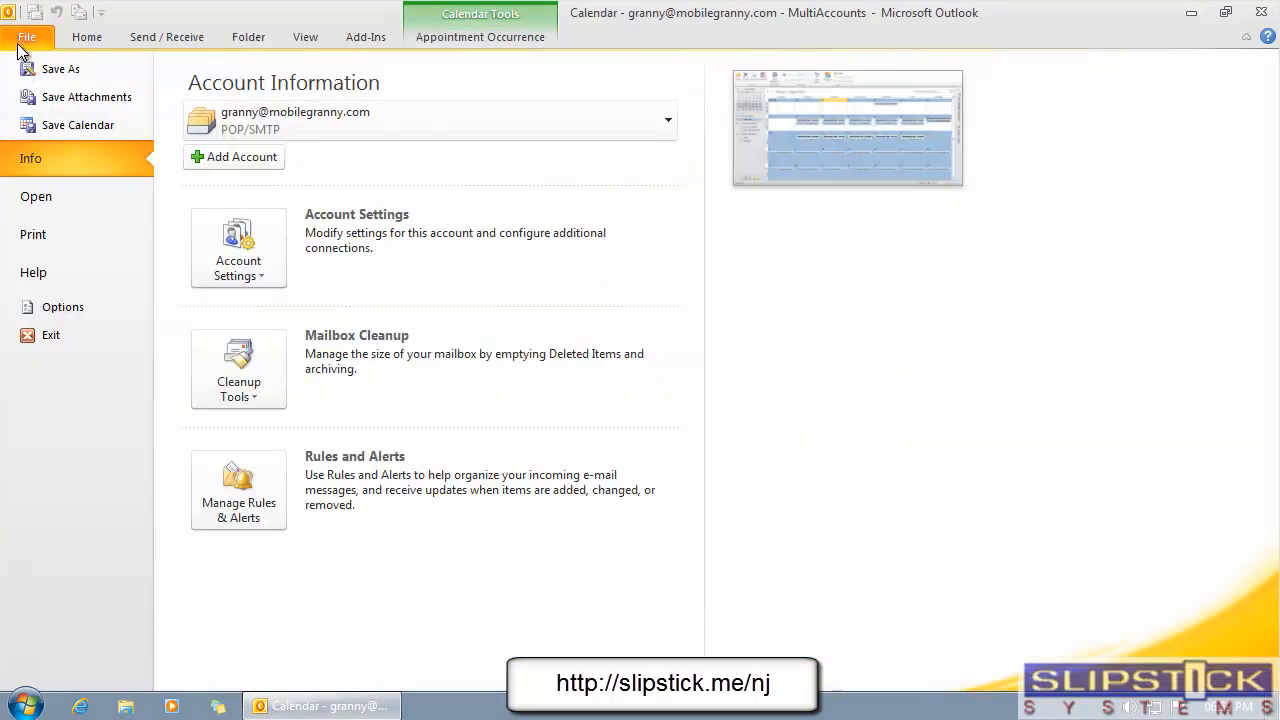
left_click(36, 196)
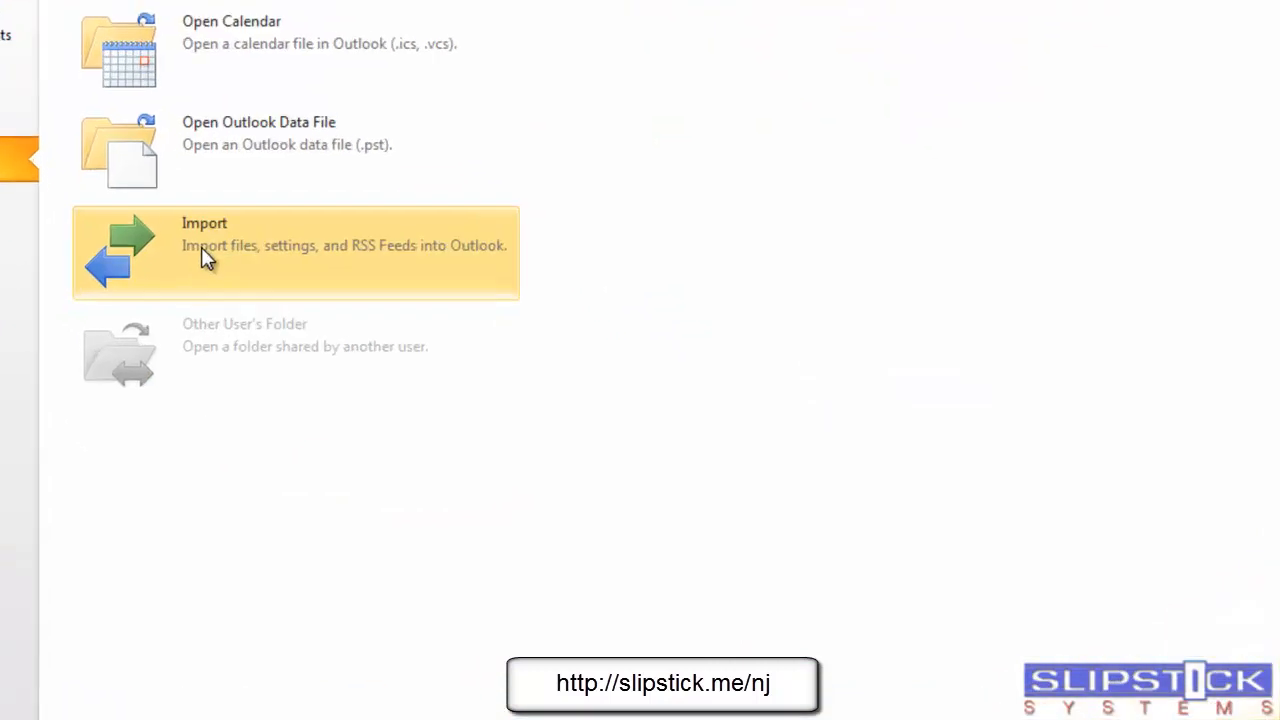
left_click(204, 245)
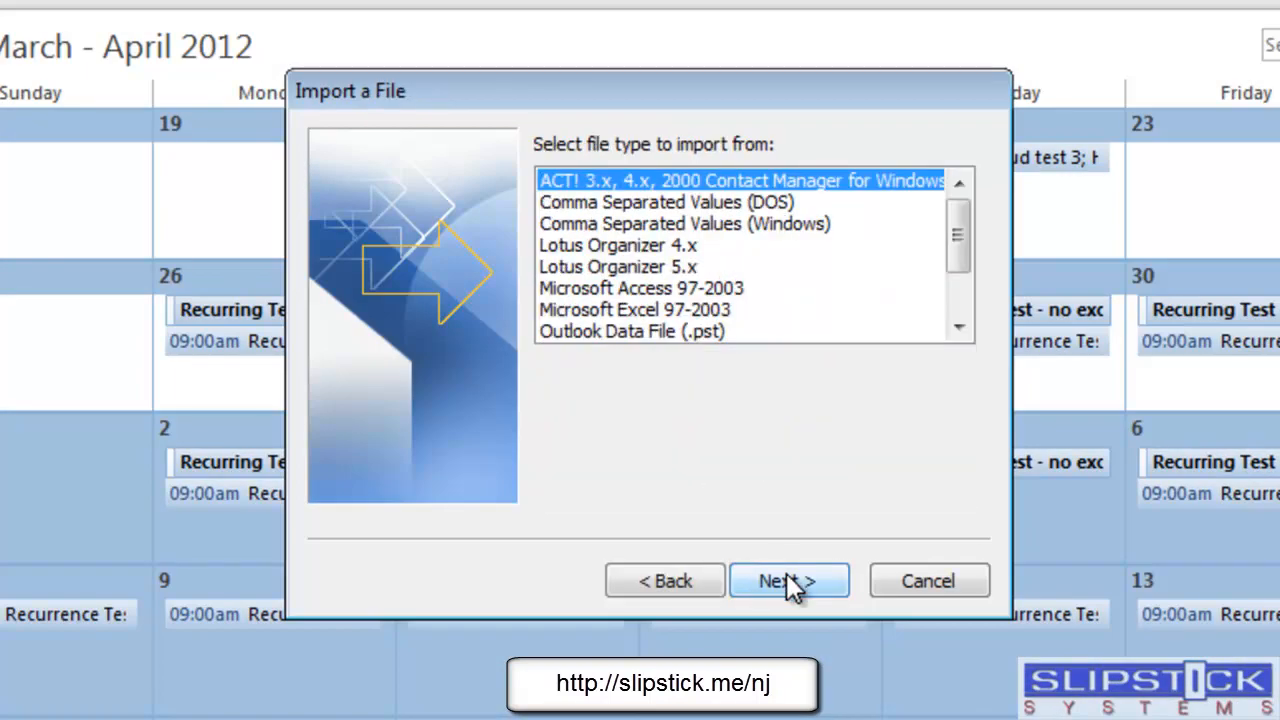
left_click(683, 223)
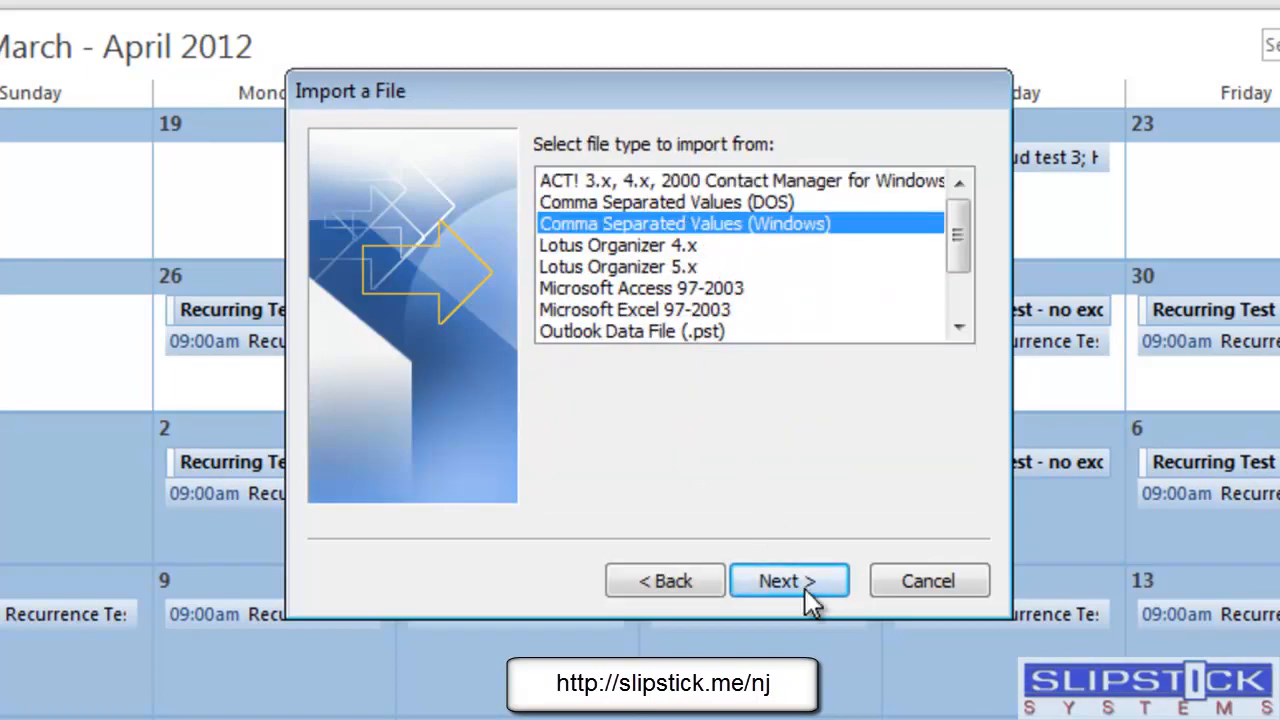
left_click(789, 581)
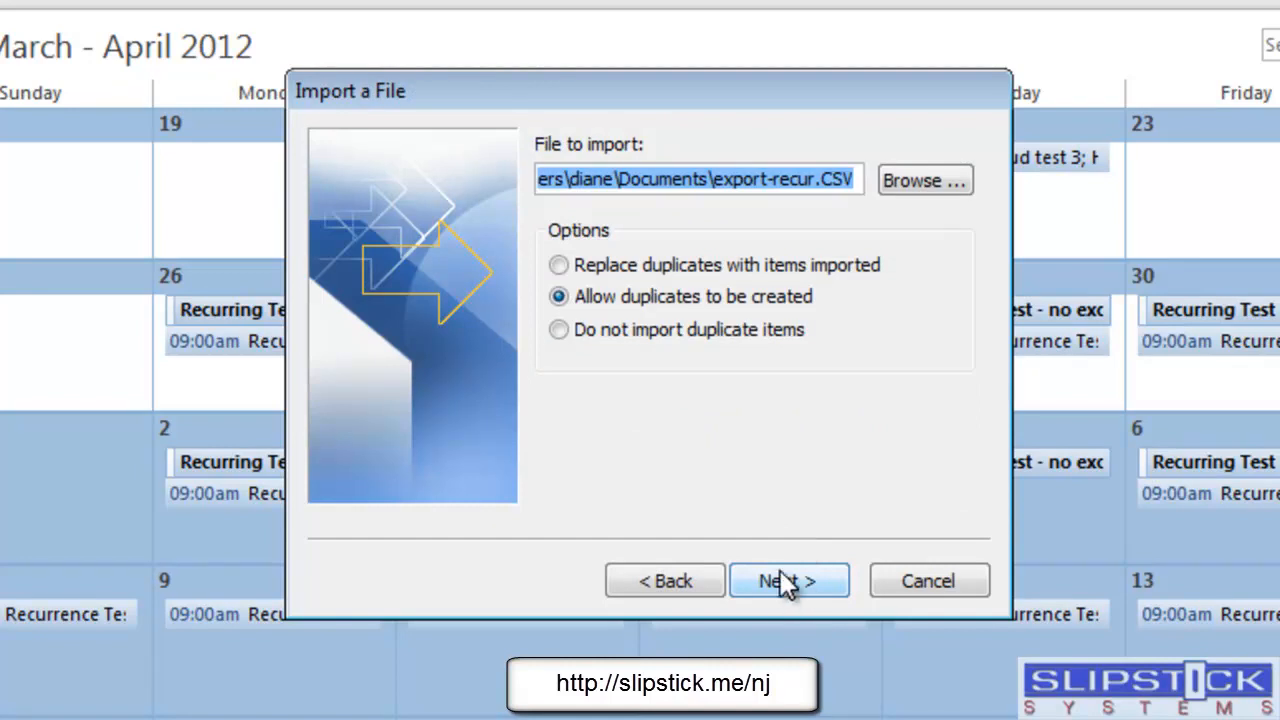
left_click(789, 581)
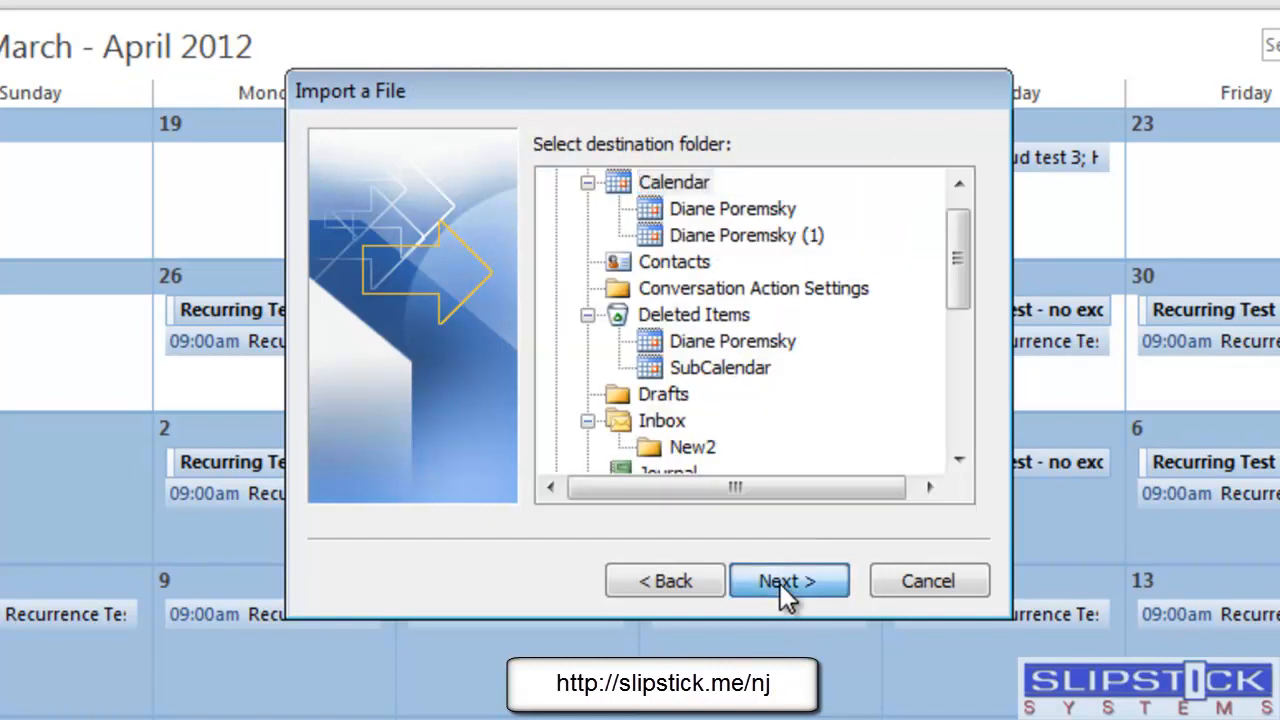
left_click(789, 581)
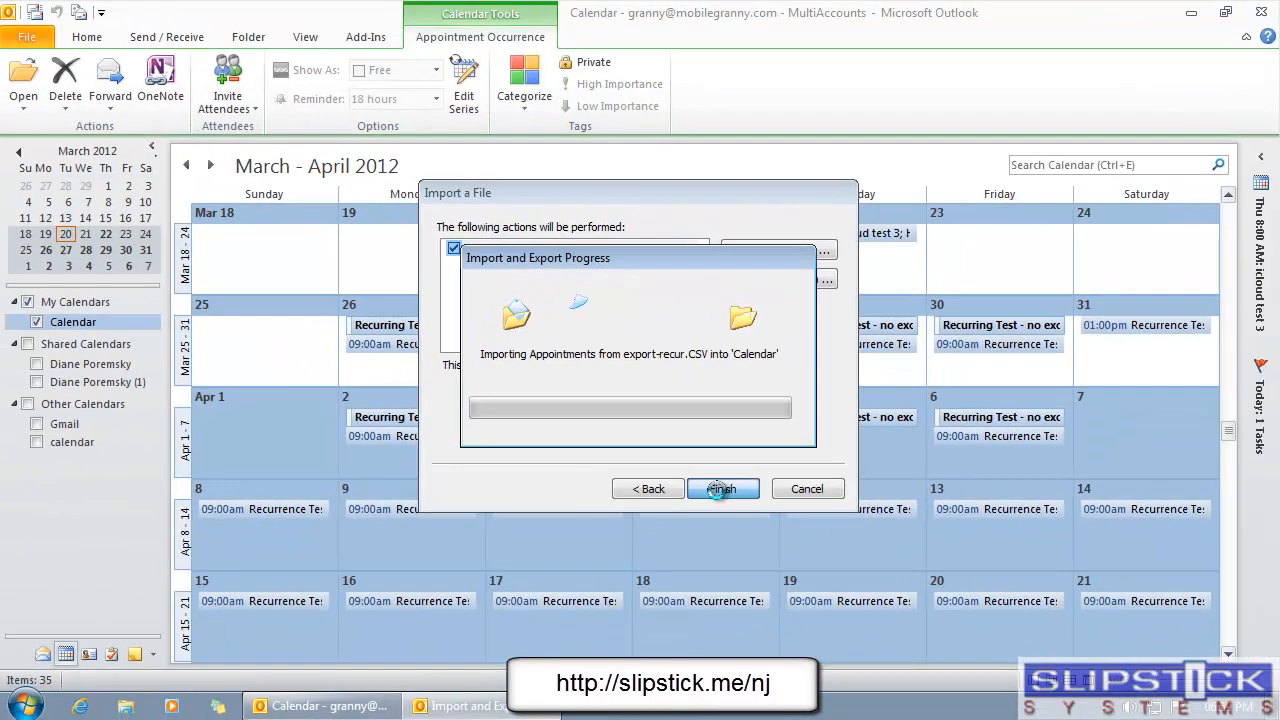
left_click(722, 488)
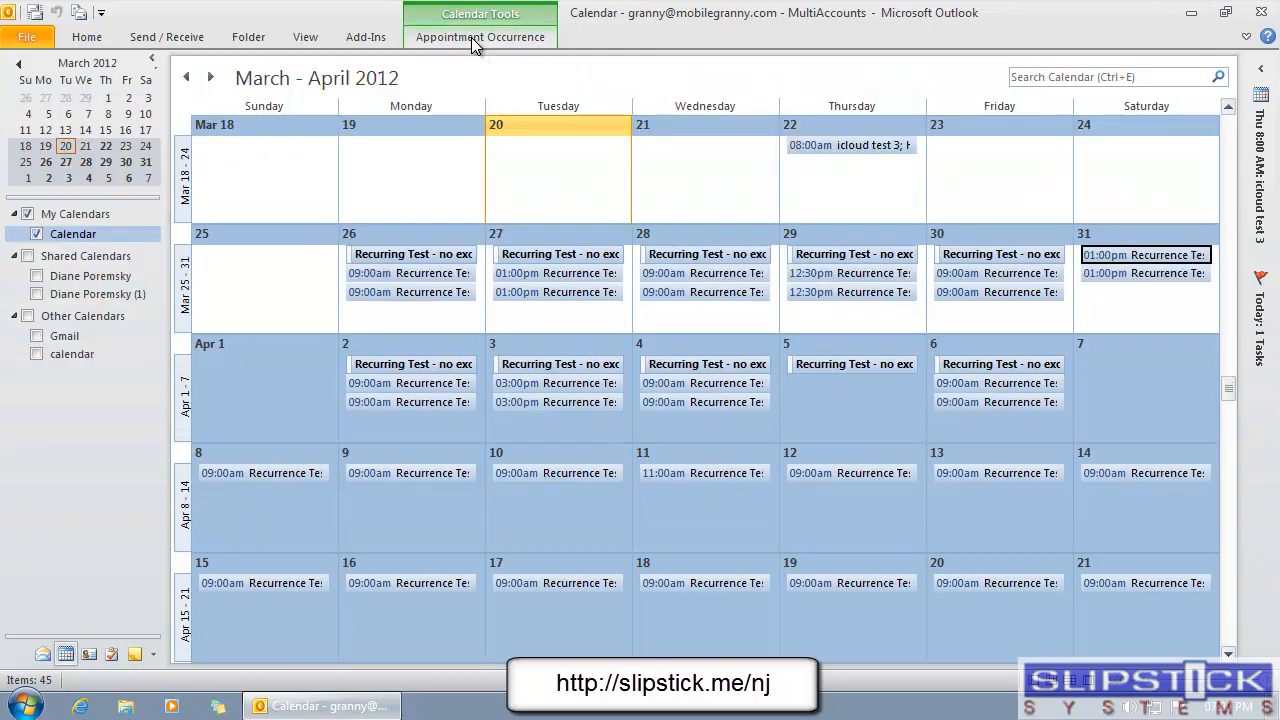
mouse_move(845, 302)
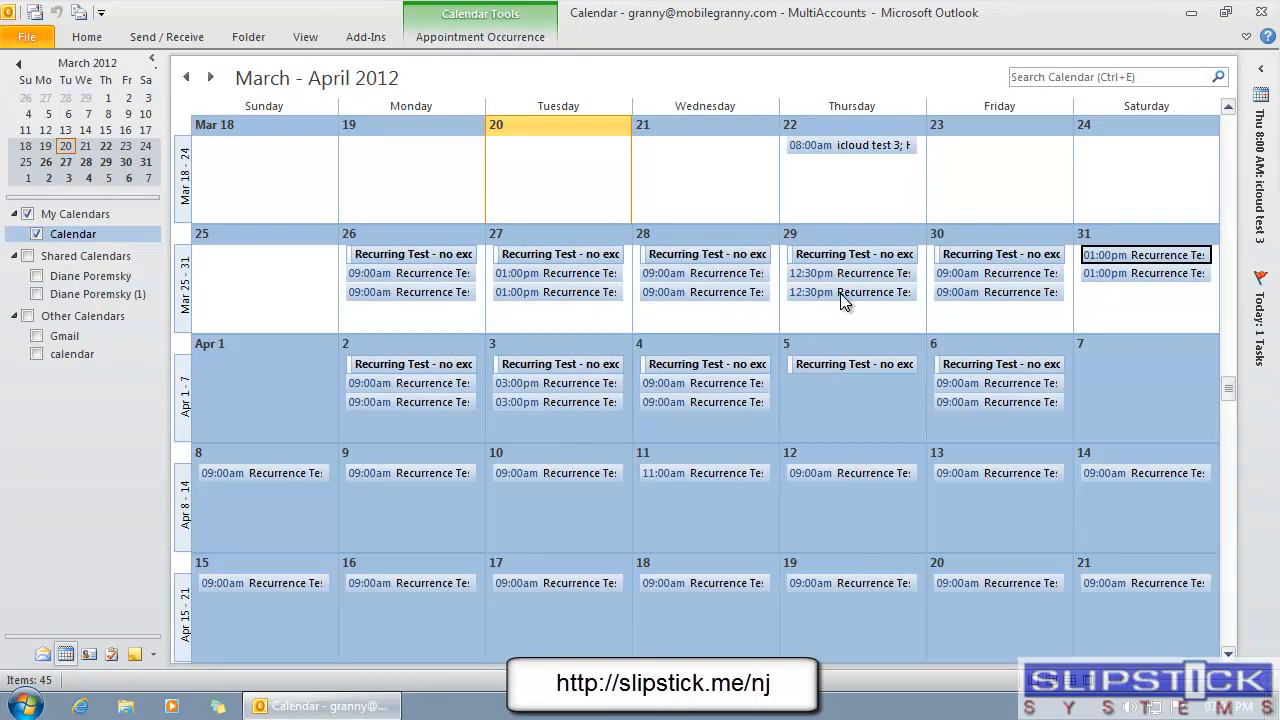
Step: Open the whole duplicate Recurrence Test series from one of its appointments
double_click(850, 292)
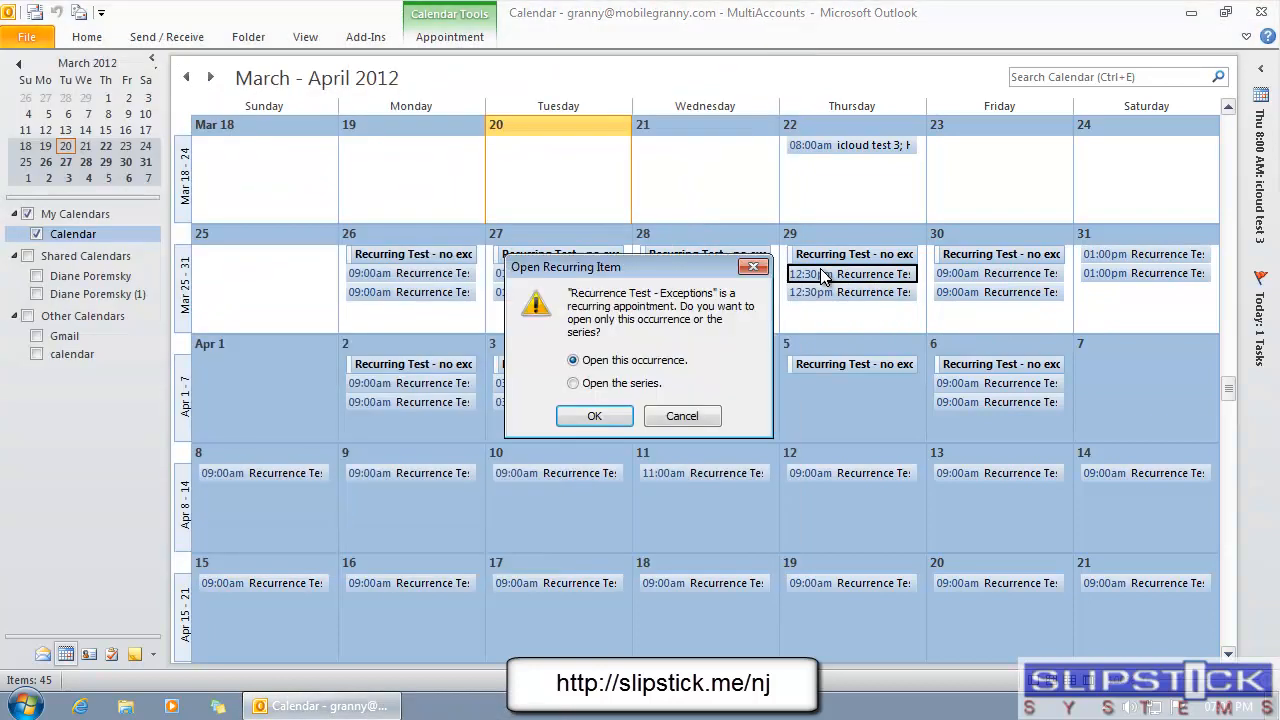
left_click(573, 383)
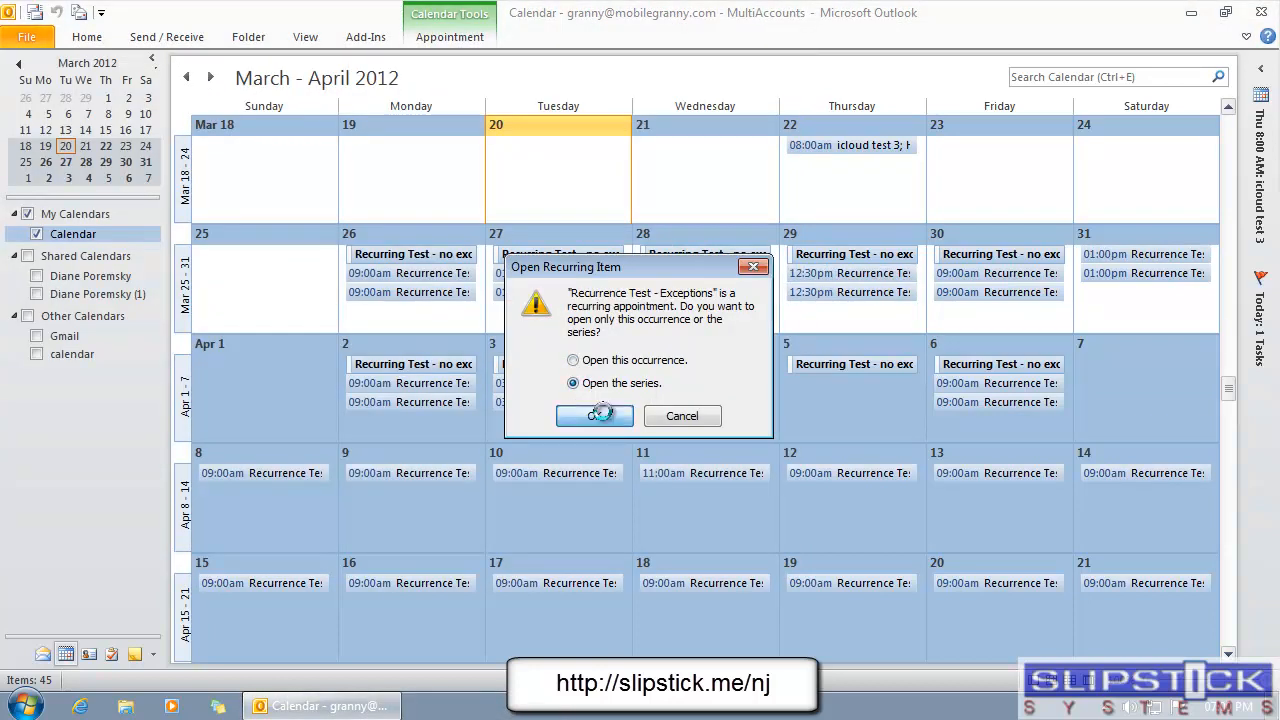
left_click(594, 416)
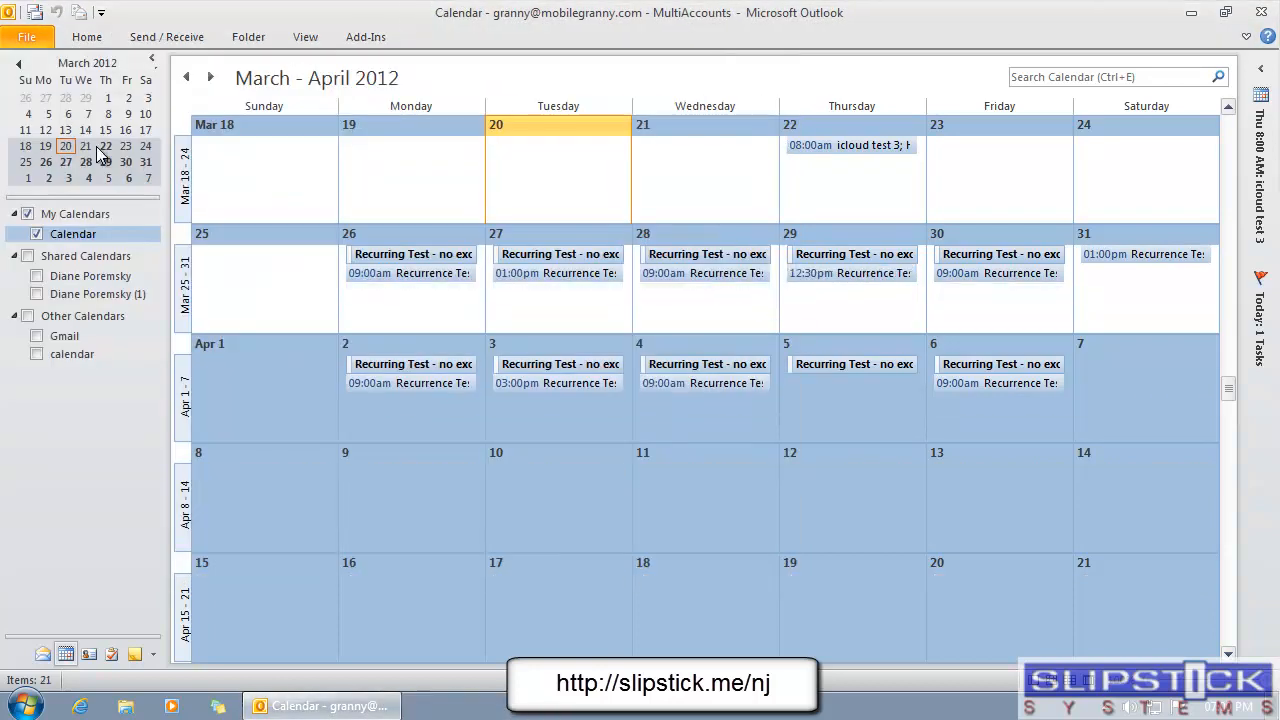